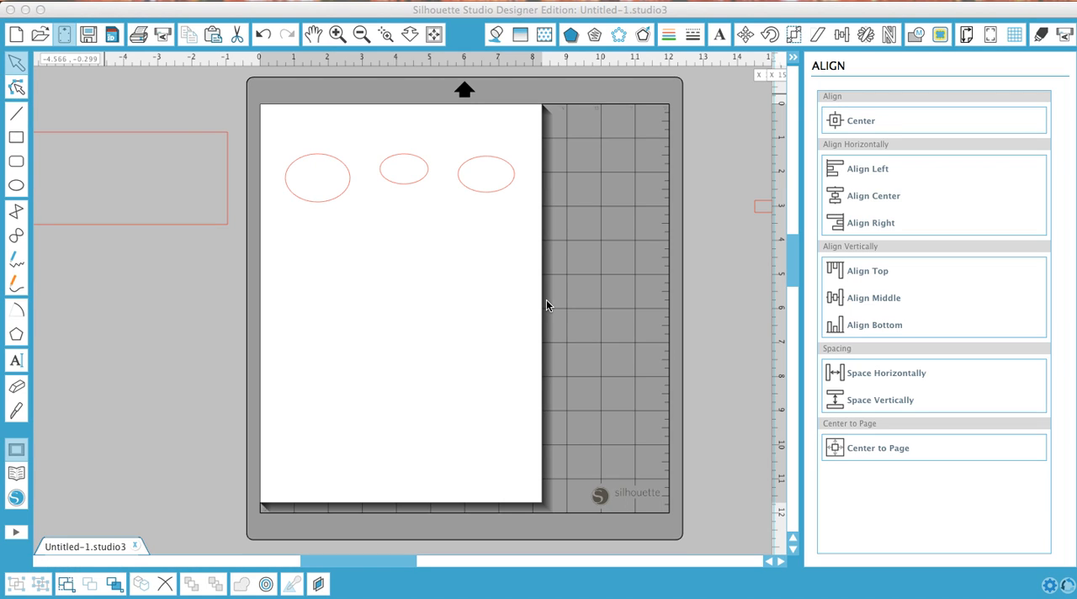
pyautogui.moveTo(550, 287)
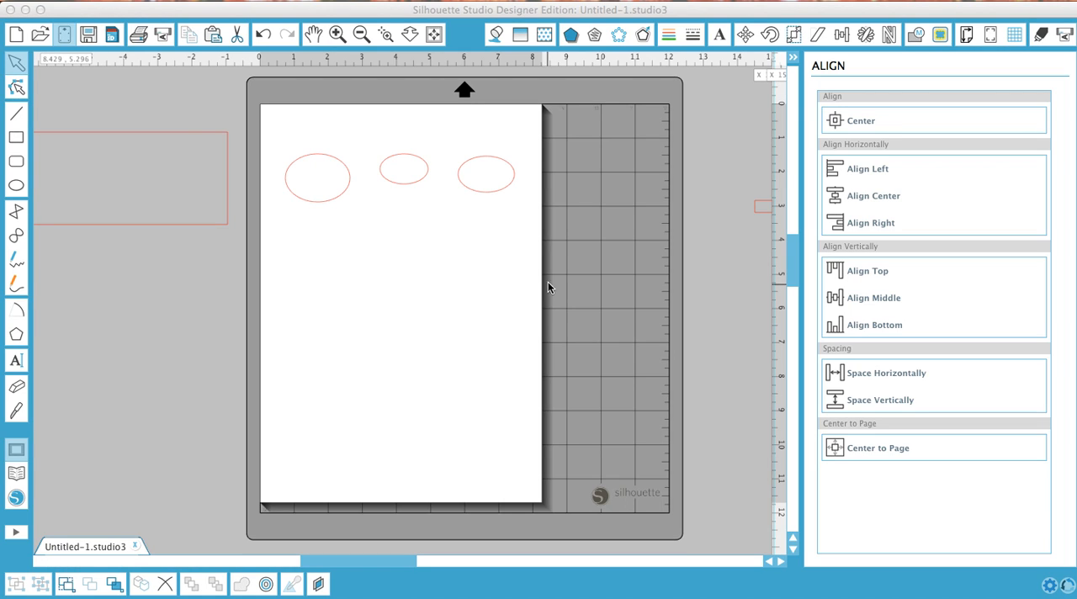
pyautogui.moveTo(557, 292)
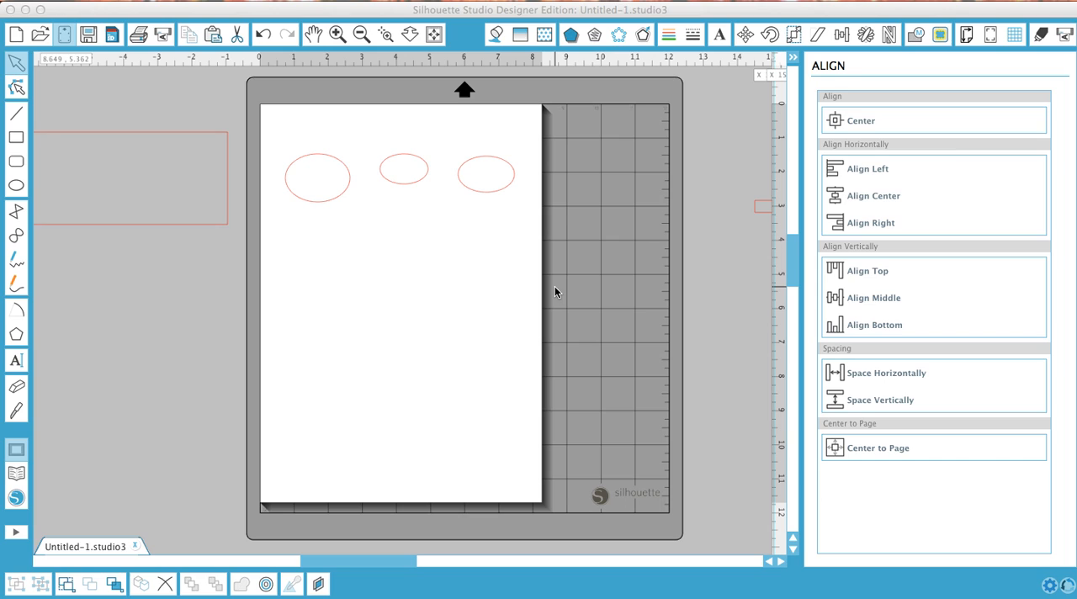
pyautogui.moveTo(710, 118)
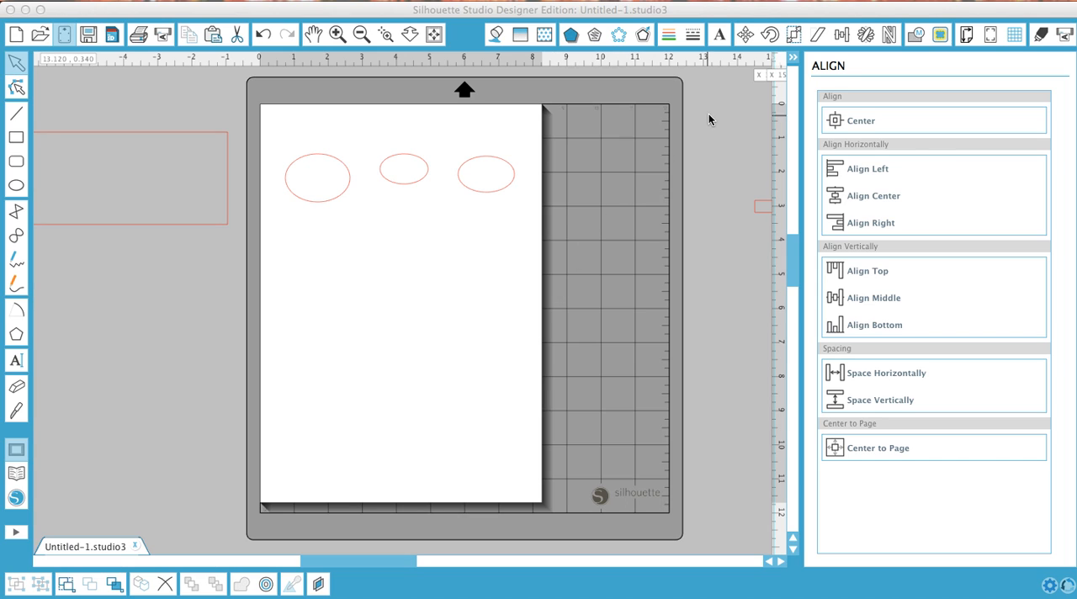
pyautogui.moveTo(717, 114)
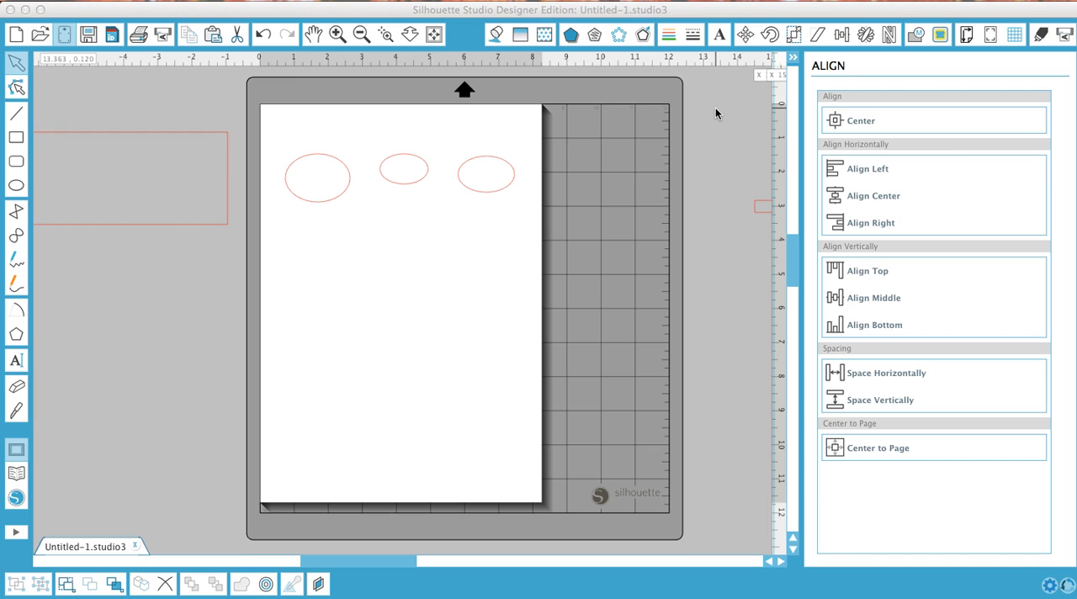
pyautogui.moveTo(485, 192)
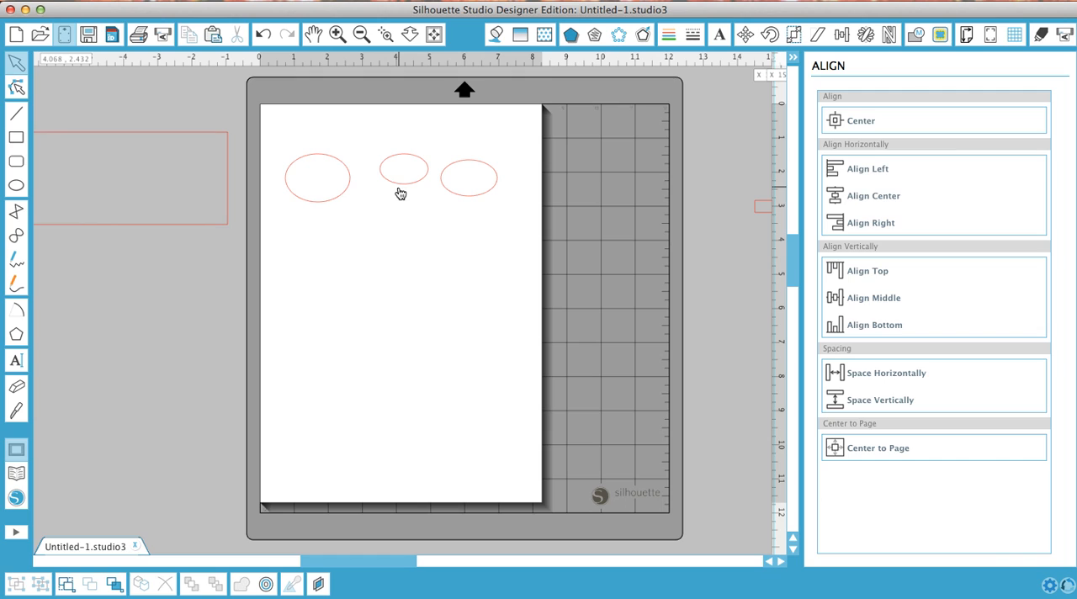
# - Nudge the middle oval left next to the first, then select and deselect all three ovals
pyautogui.moveTo(402, 170); pyautogui.dragTo(380, 179)
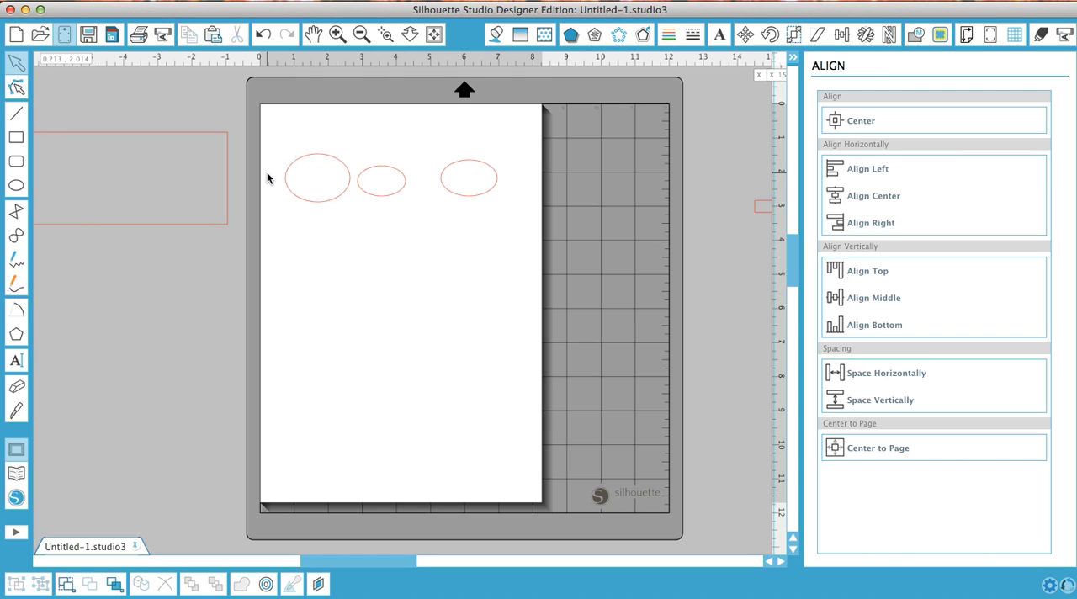
pyautogui.moveTo(261, 135); pyautogui.dragTo(385, 150)
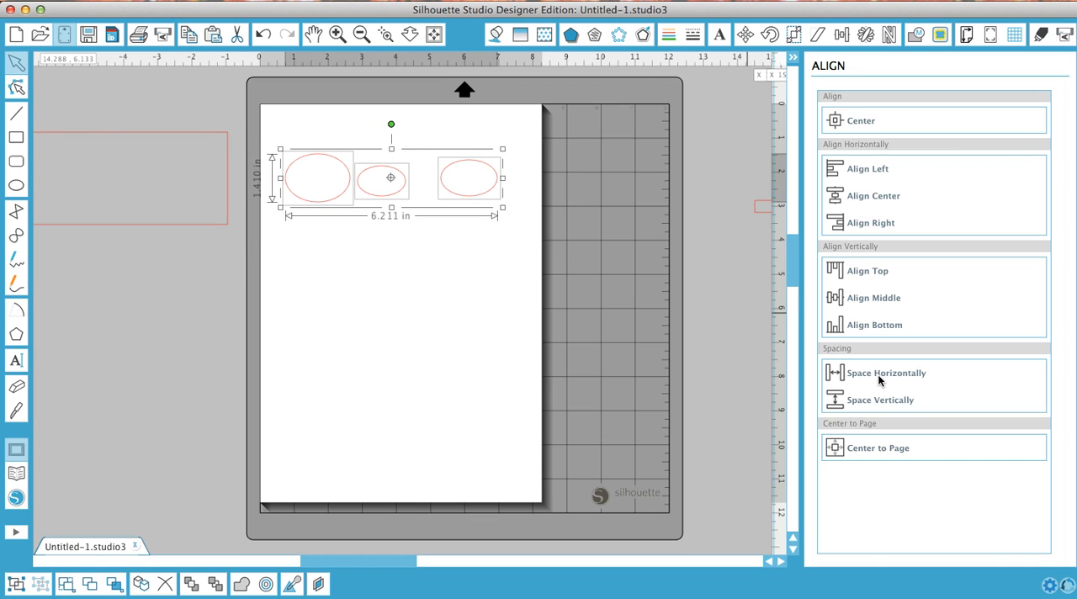
pyautogui.click(888, 373)
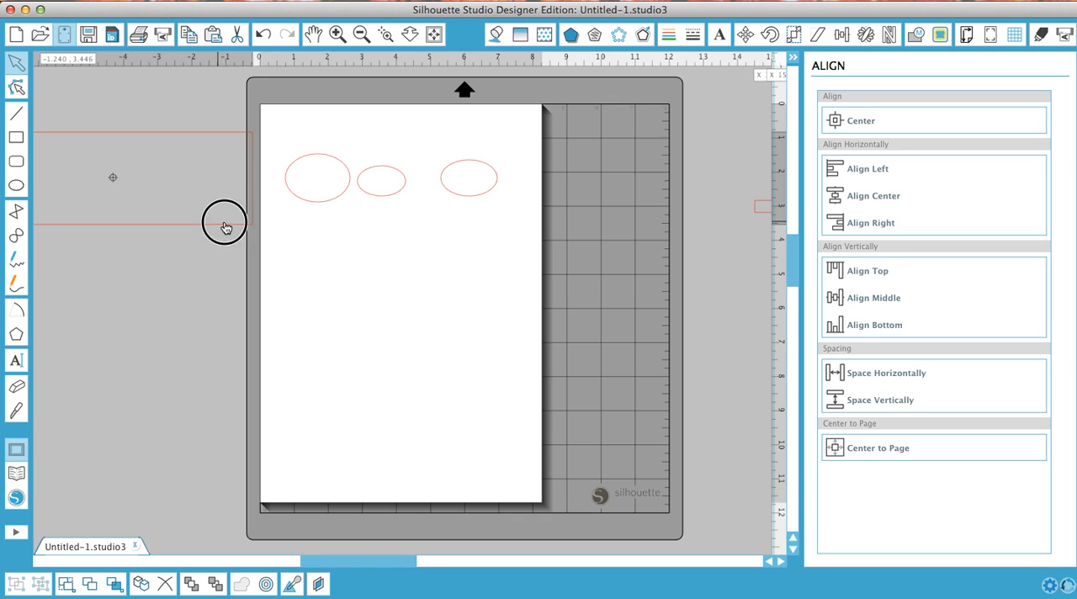
# - Move the red rectangle around the ovals, try horizontal spacing, then undo it
pyautogui.moveTo(225, 223); pyautogui.dragTo(496, 234)
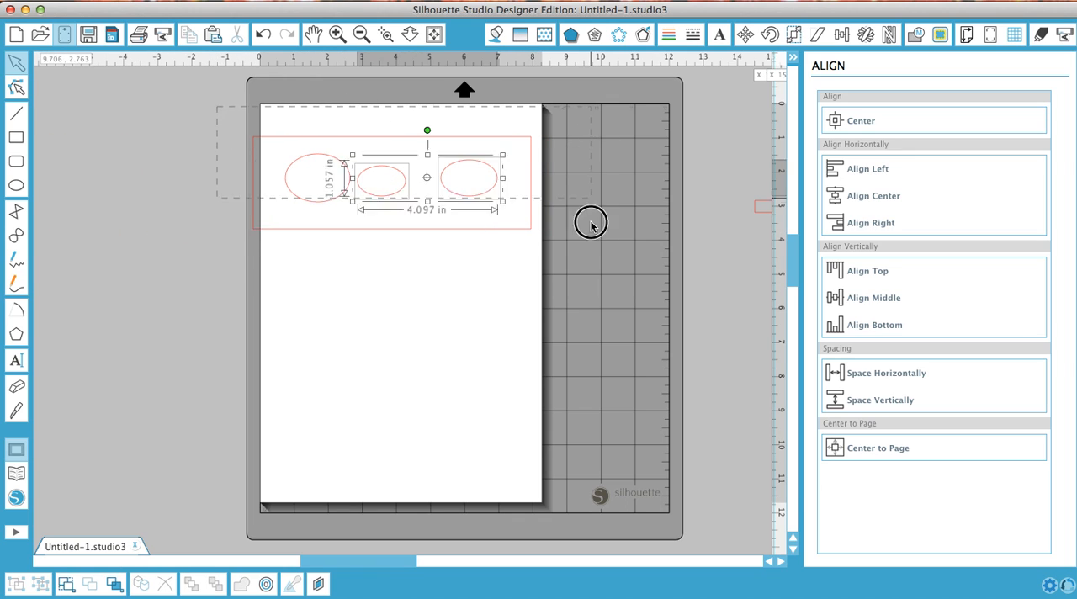
pyautogui.click(881, 373)
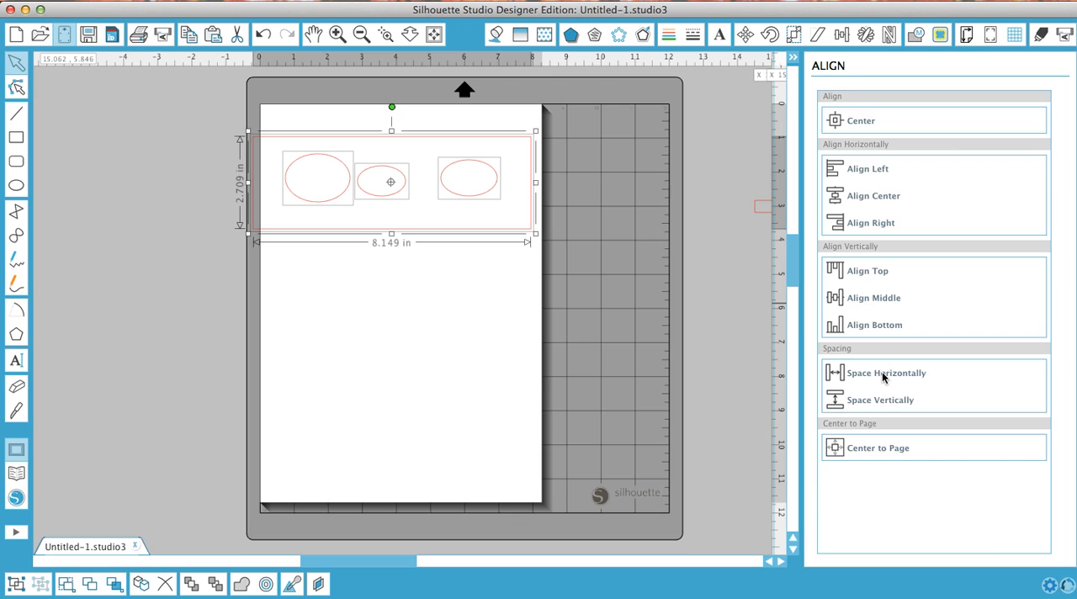
pyautogui.click(885, 373)
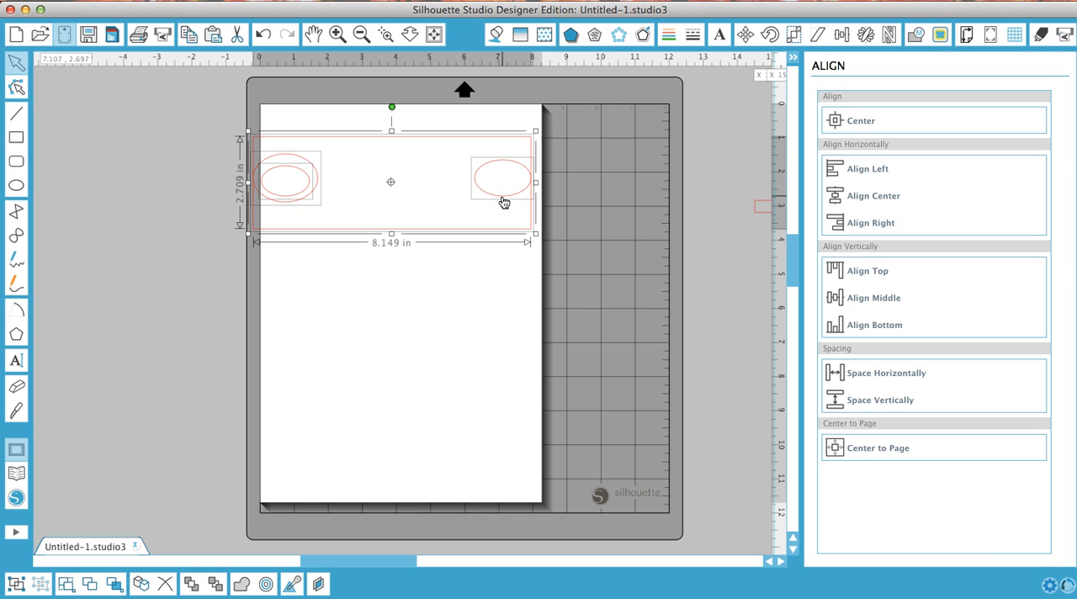
pyautogui.moveTo(519, 202)
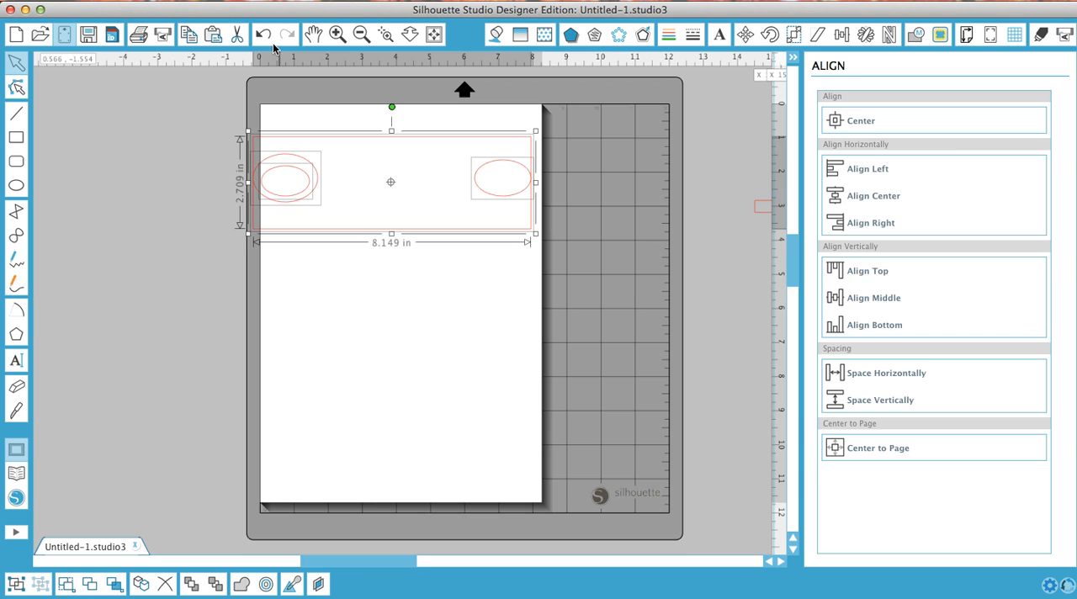
pyautogui.click(887, 373)
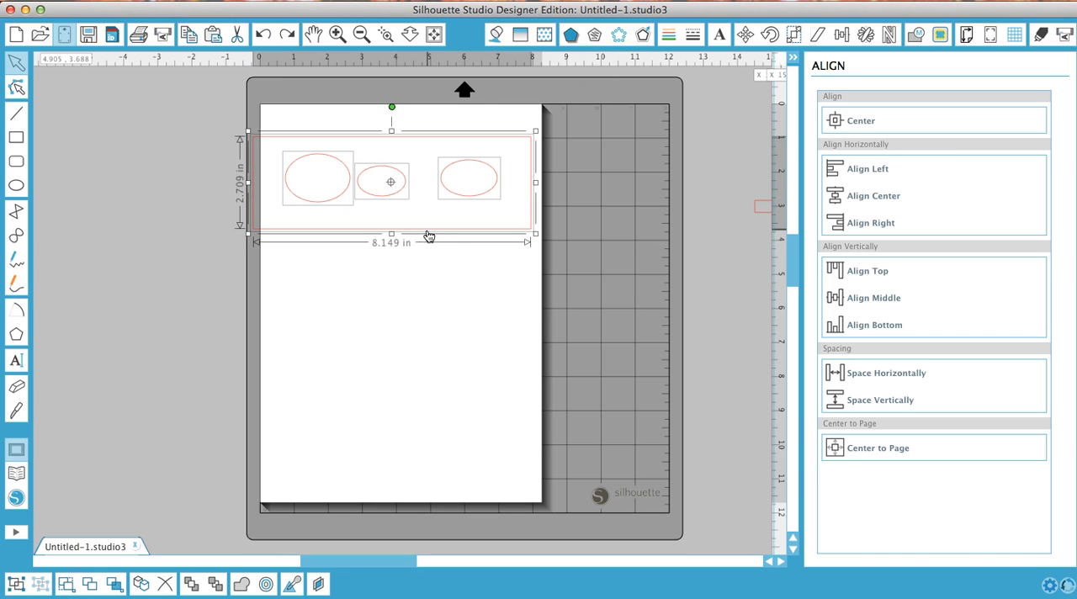
pyautogui.moveTo(592, 221)
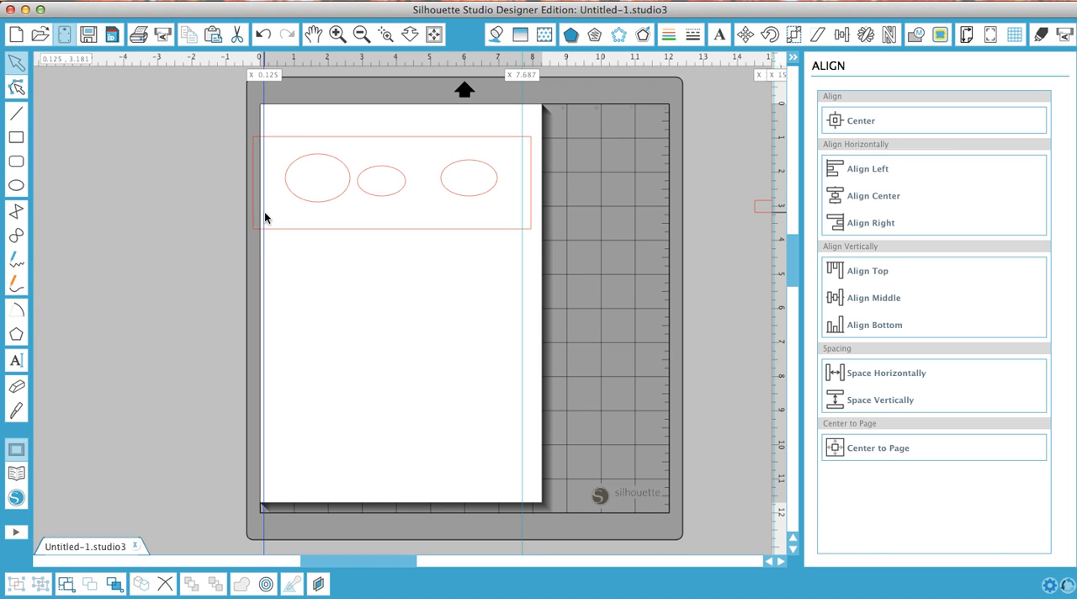
pyautogui.moveTo(355, 237)
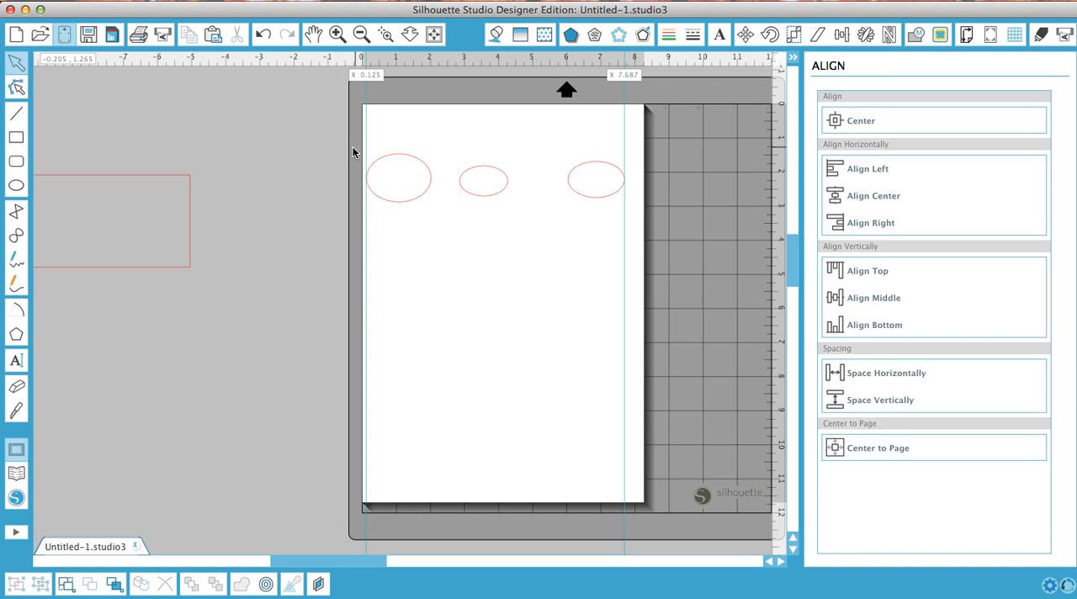
pyautogui.moveTo(338, 149)
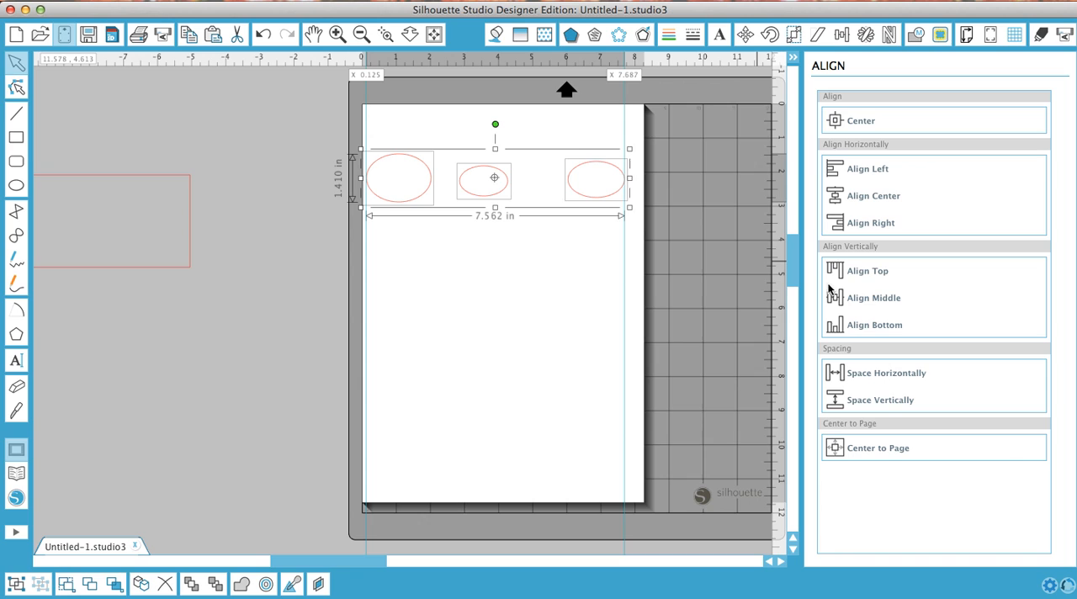
# - Apply Space Horizontally to spread the three ovals evenly
pyautogui.click(882, 372)
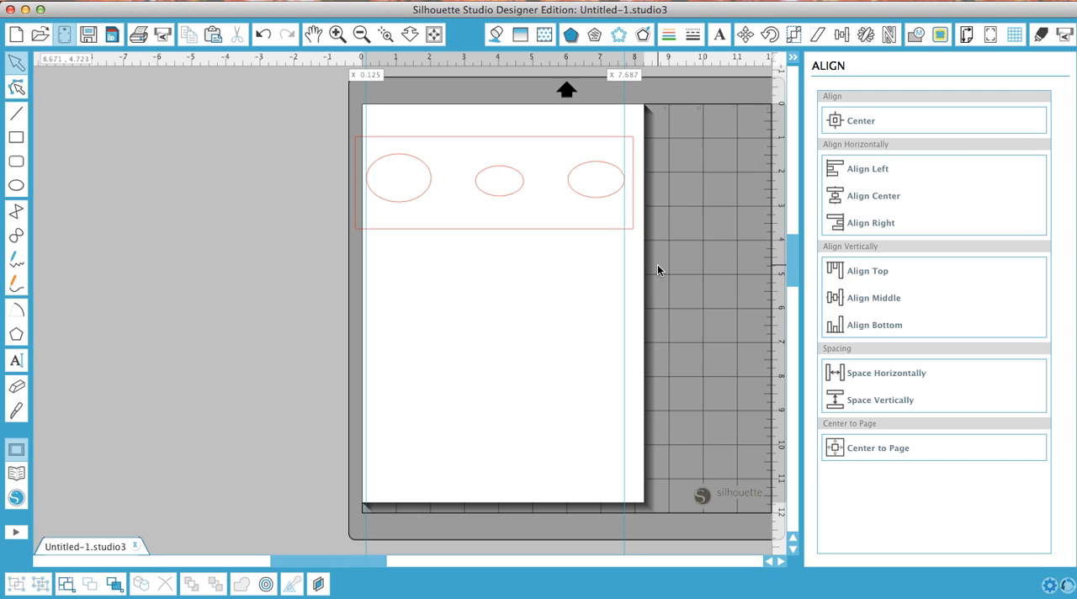
pyautogui.moveTo(291, 209)
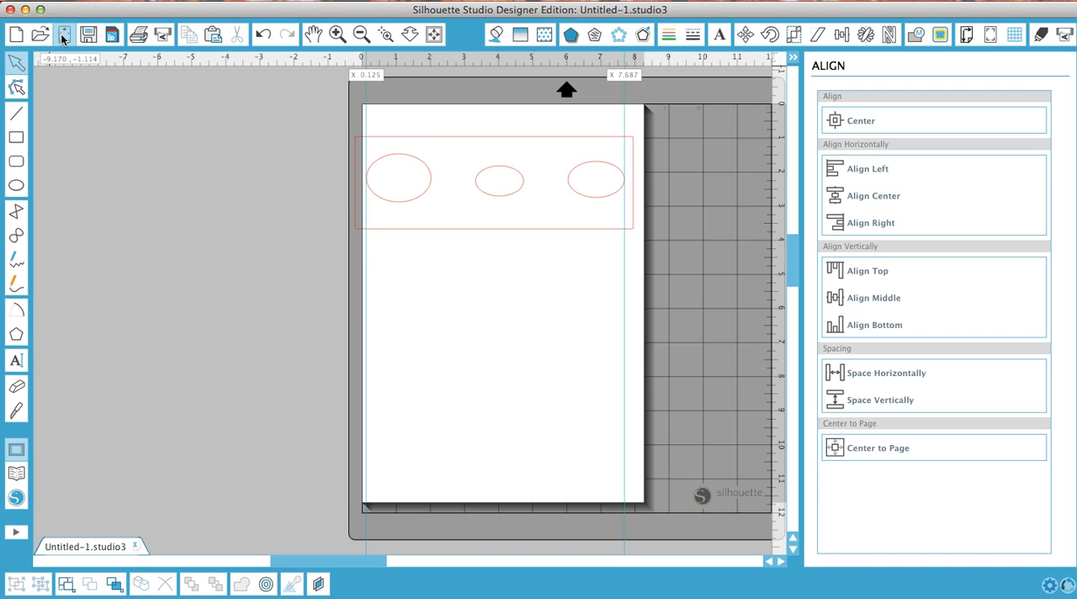
# - Open the PixScan panel from the top toolbar
pyautogui.click(63, 33)
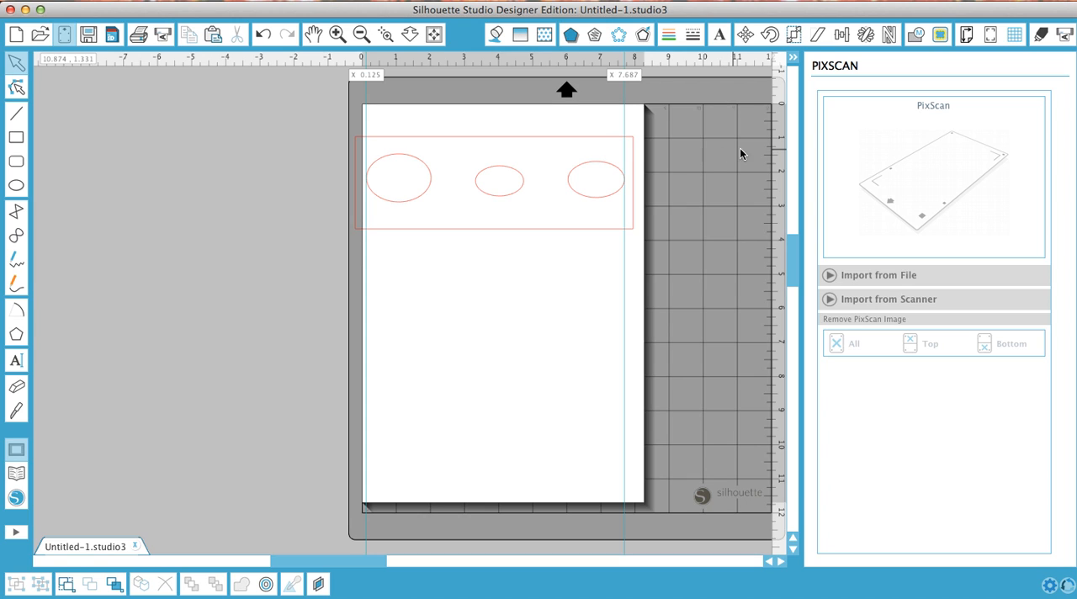
pyautogui.moveTo(774, 148)
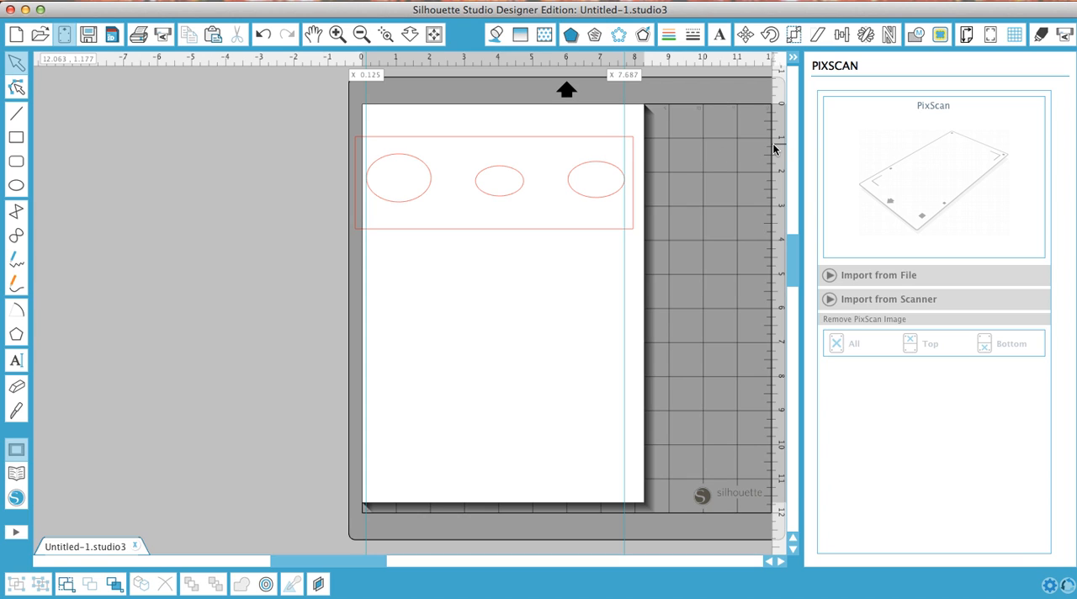
pyautogui.moveTo(756, 156)
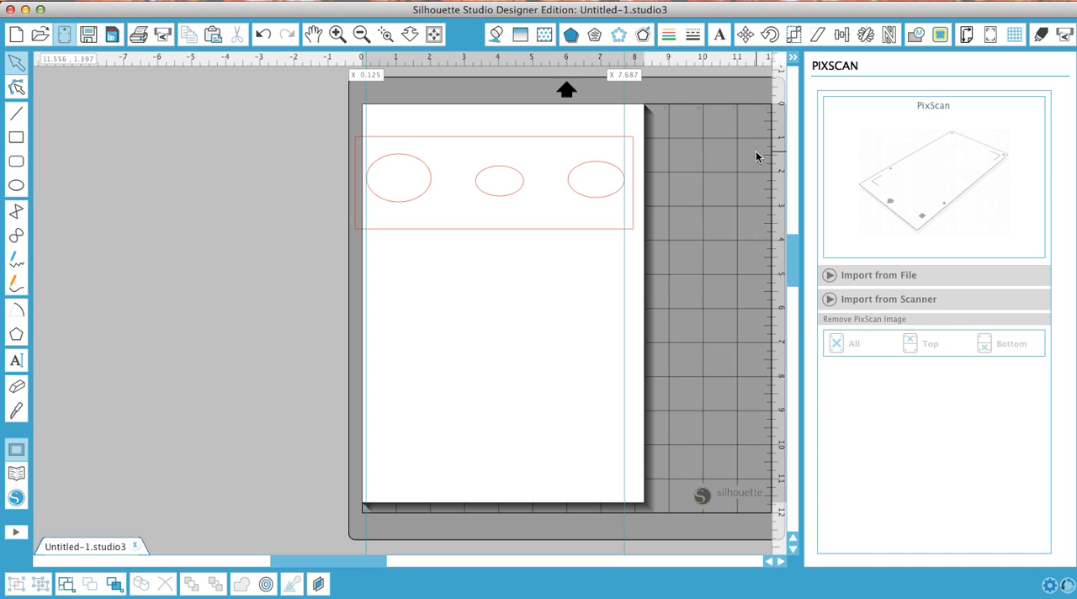
pyautogui.moveTo(725, 245)
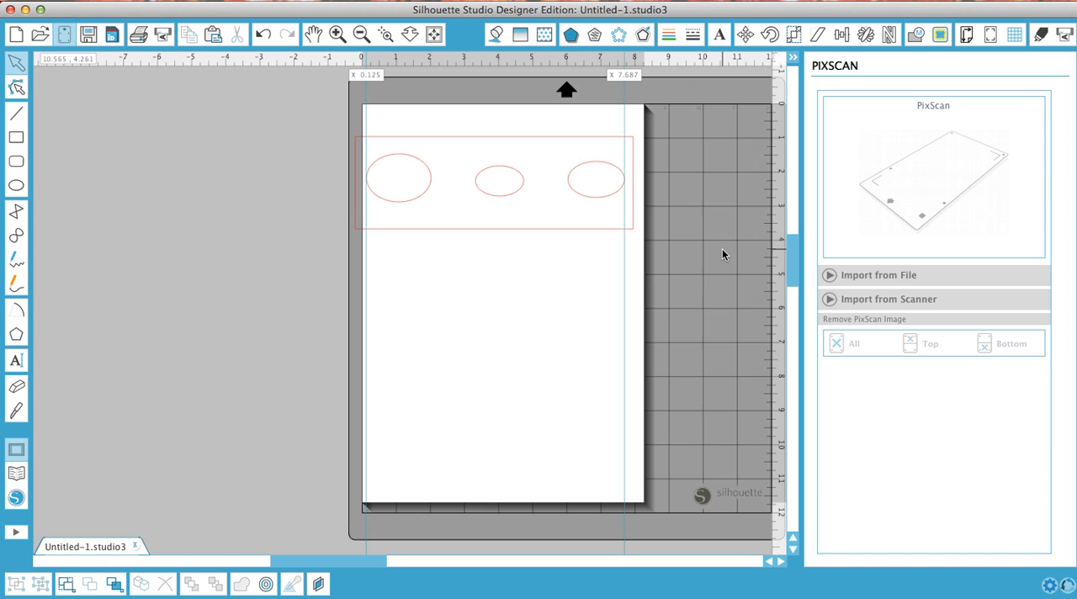
pyautogui.moveTo(1064, 389)
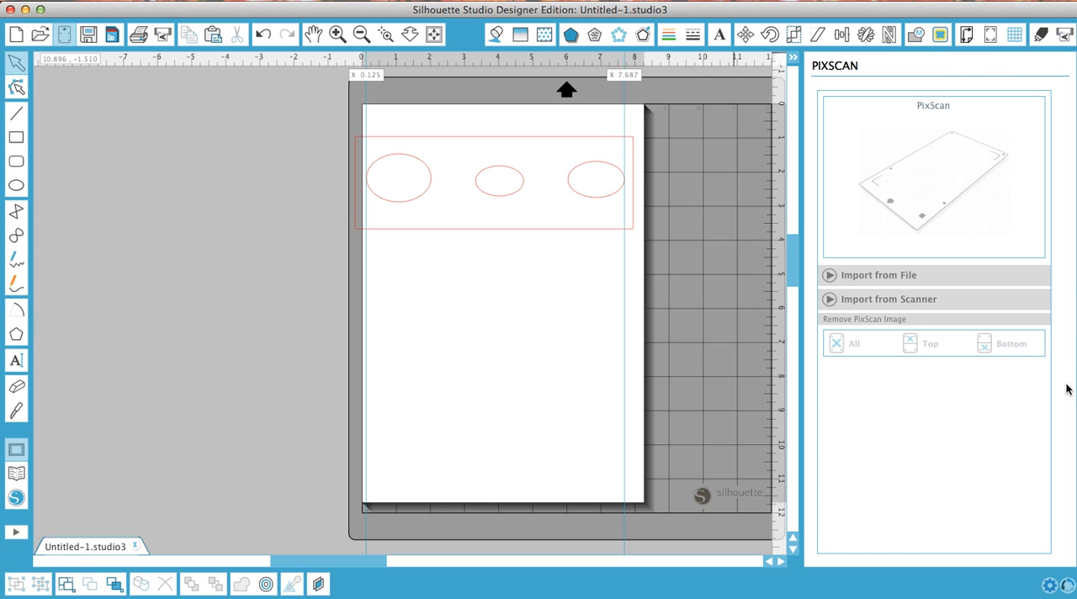
pyautogui.moveTo(858, 281)
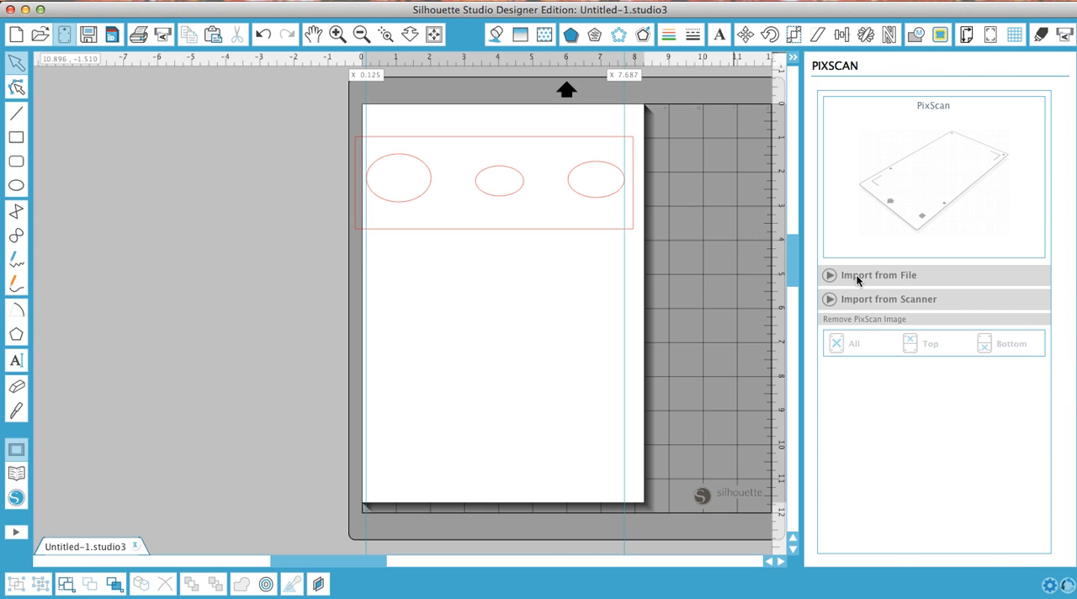
pyautogui.moveTo(866, 301)
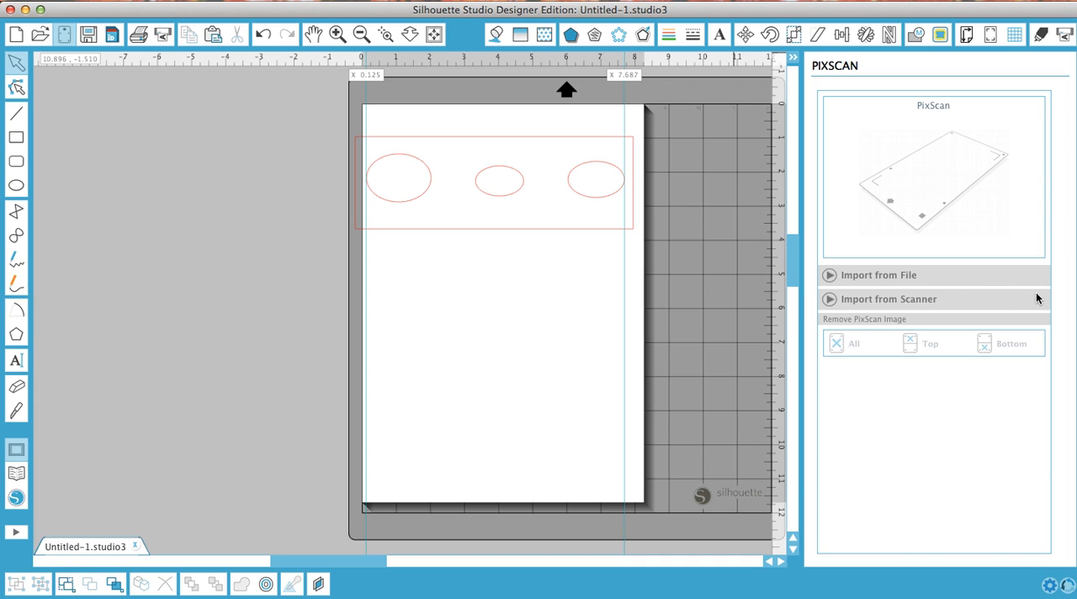
pyautogui.moveTo(816, 310)
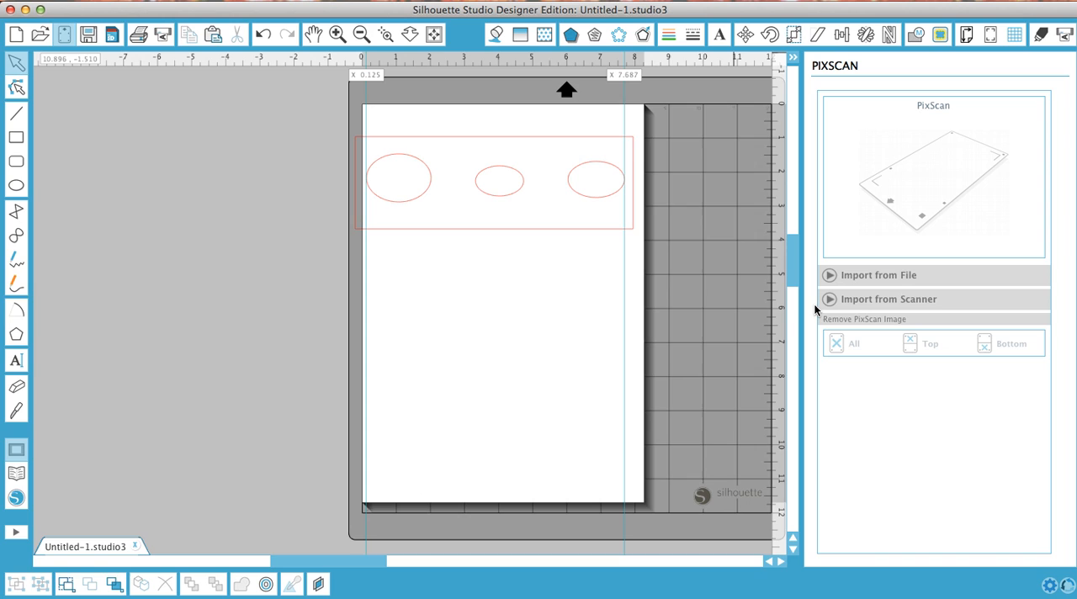
pyautogui.moveTo(741, 257)
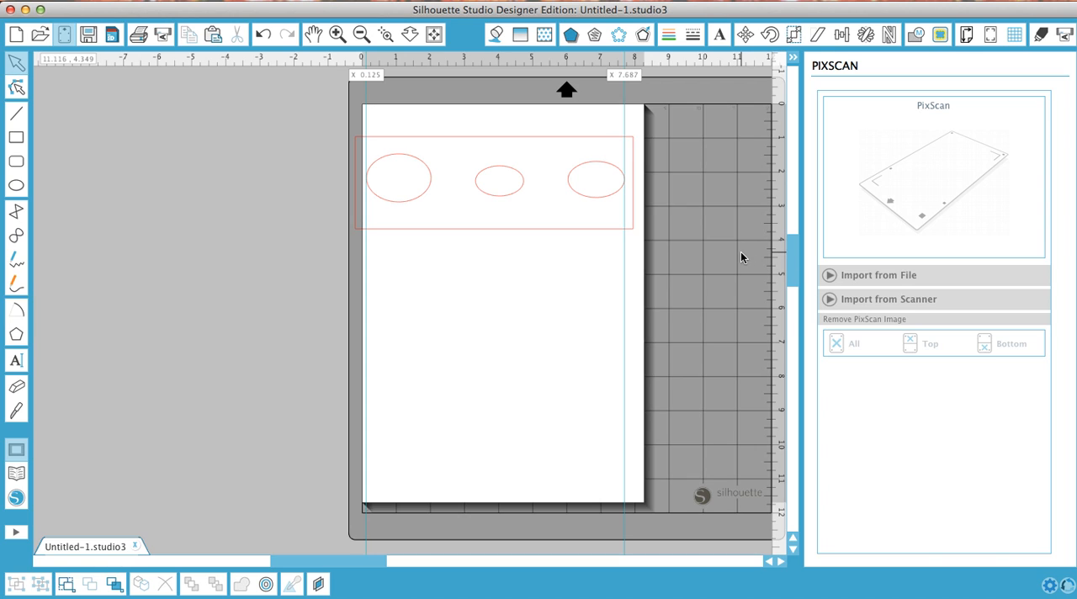
pyautogui.moveTo(733, 257)
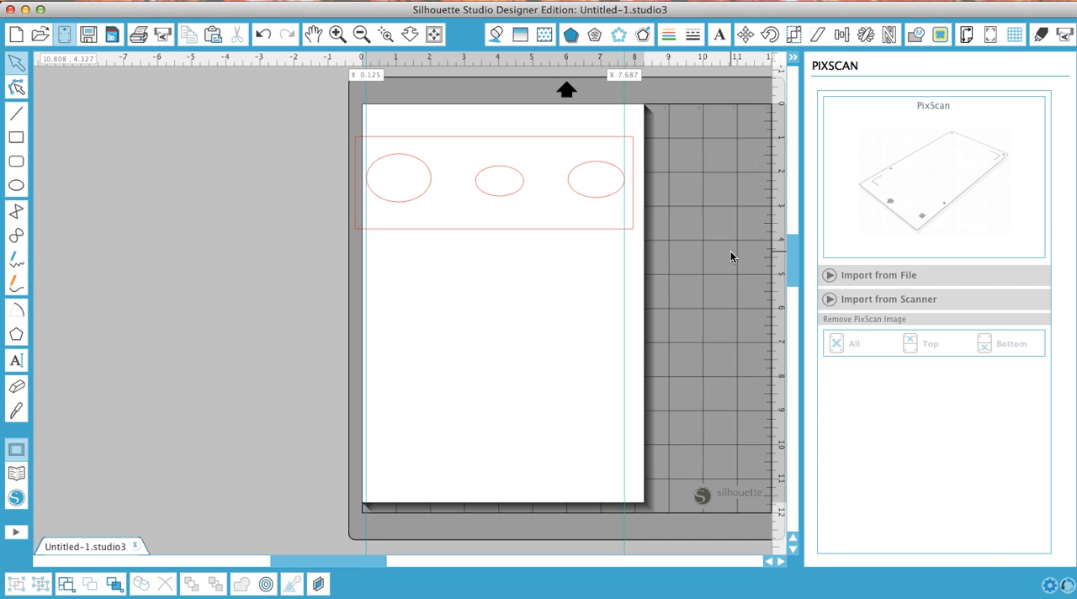
pyautogui.moveTo(711, 261)
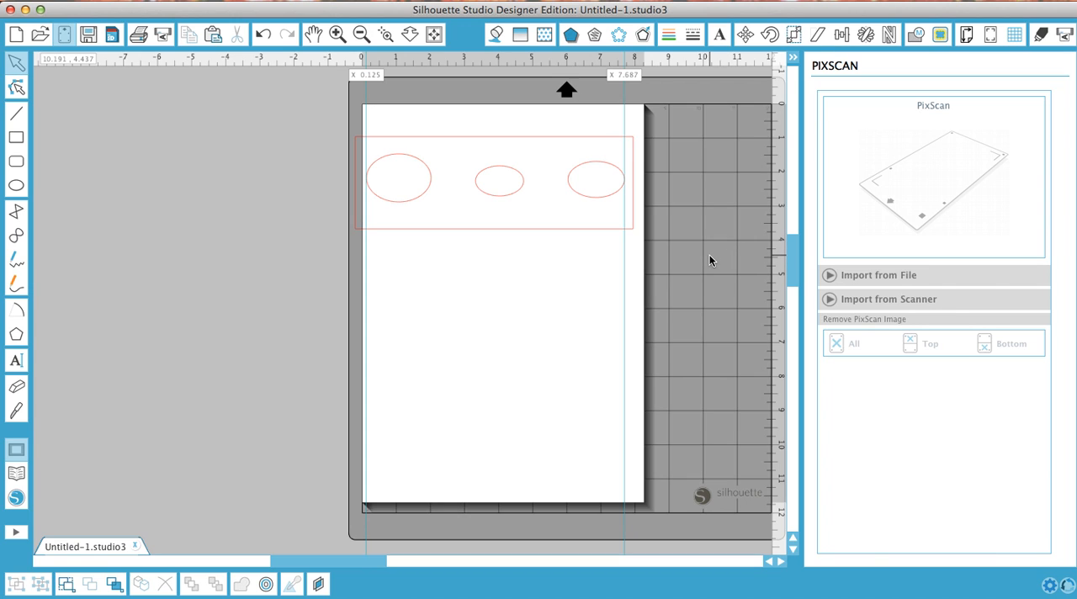
pyautogui.moveTo(696, 257)
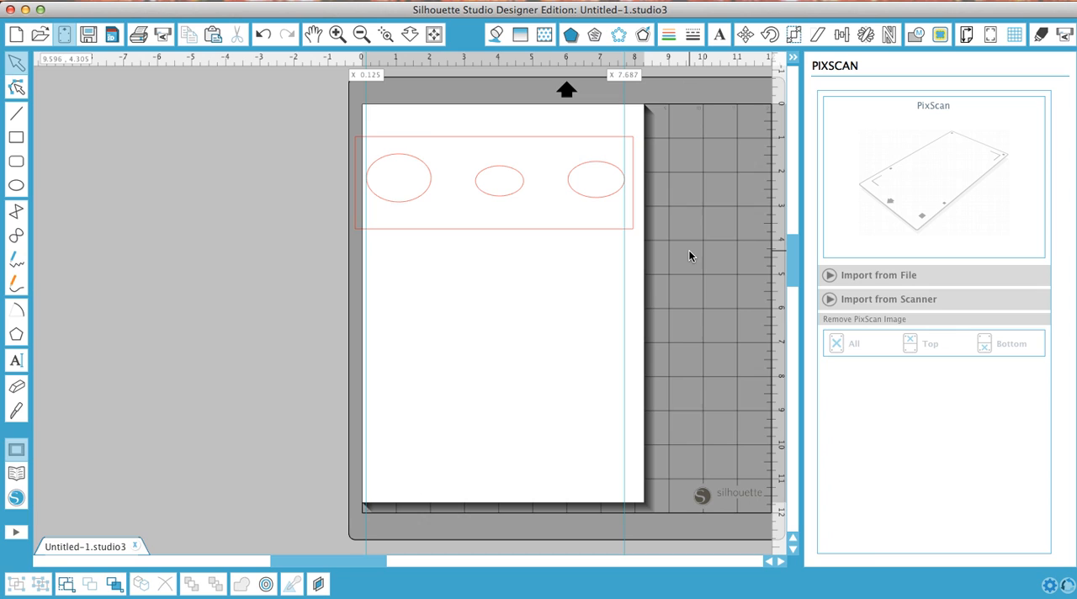
pyautogui.moveTo(857, 286)
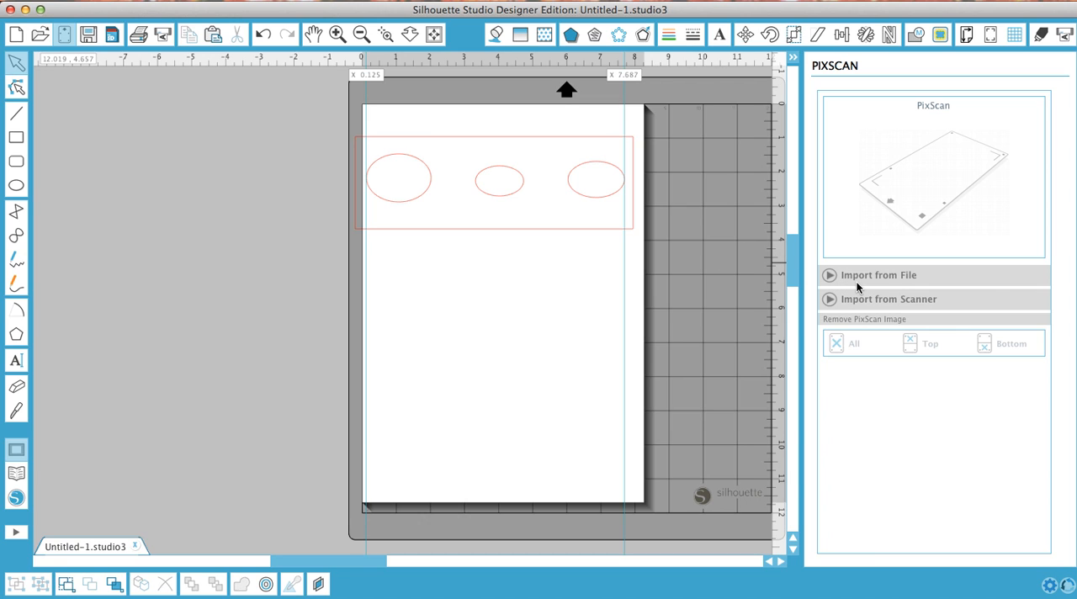
# - Expand the Import from File section of the PixScan panel
pyautogui.click(878, 275)
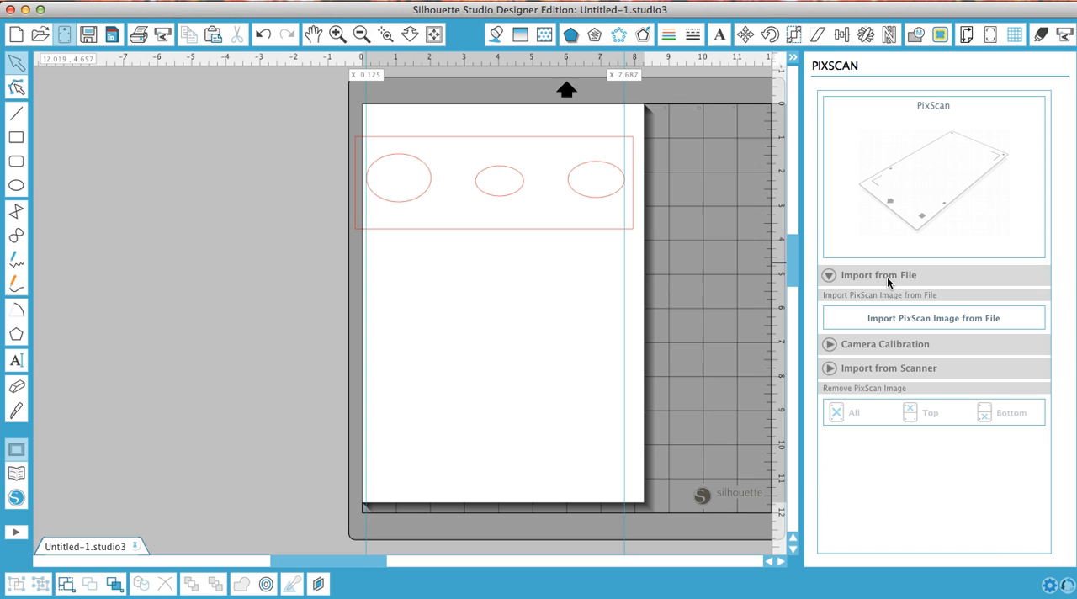
pyautogui.moveTo(934, 331)
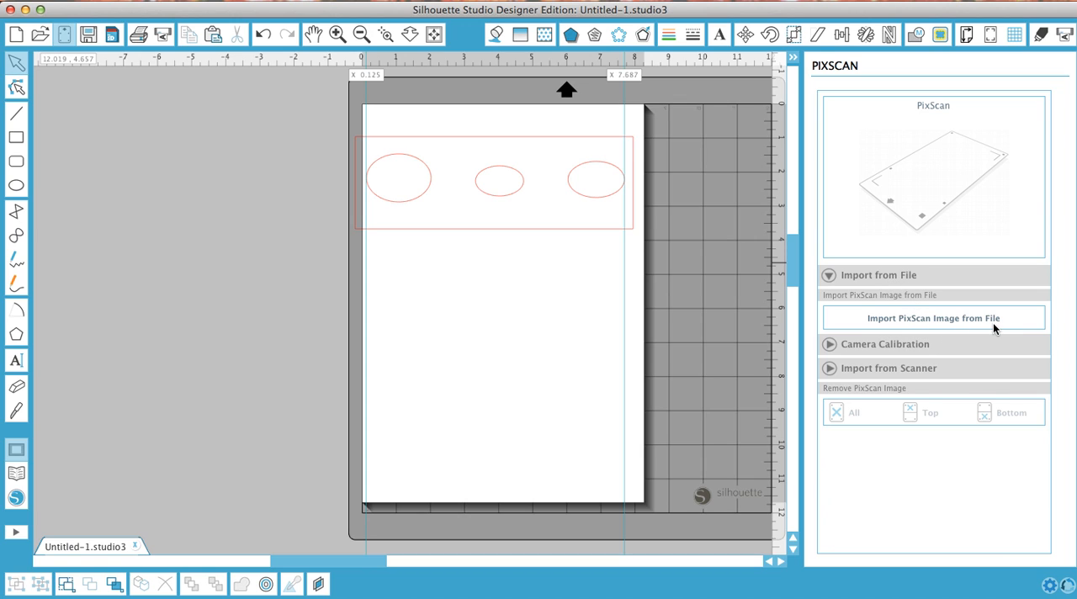
pyautogui.moveTo(1006, 326)
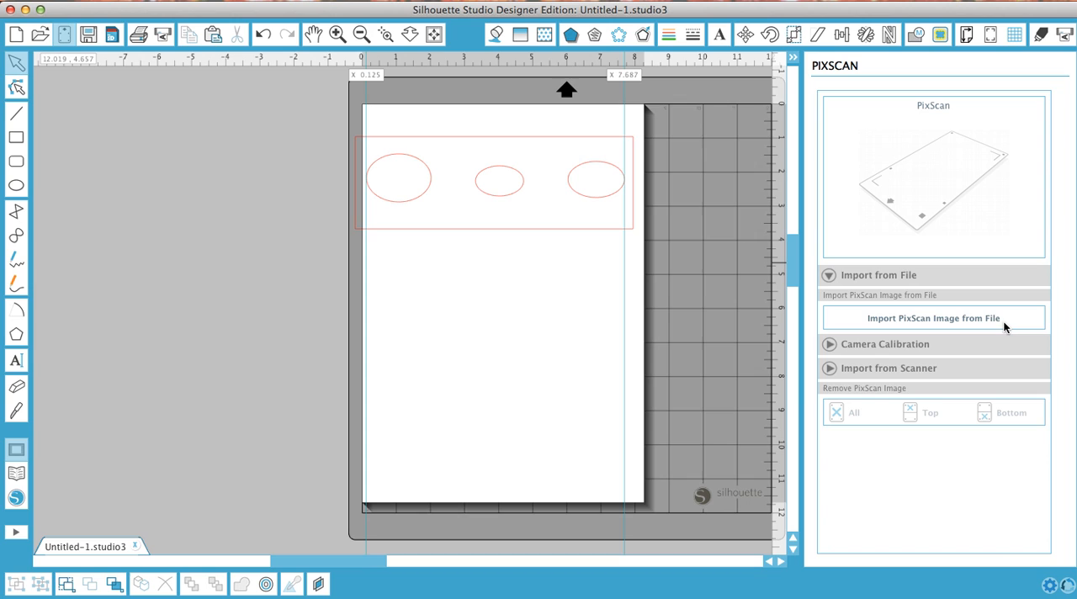
pyautogui.moveTo(889, 352)
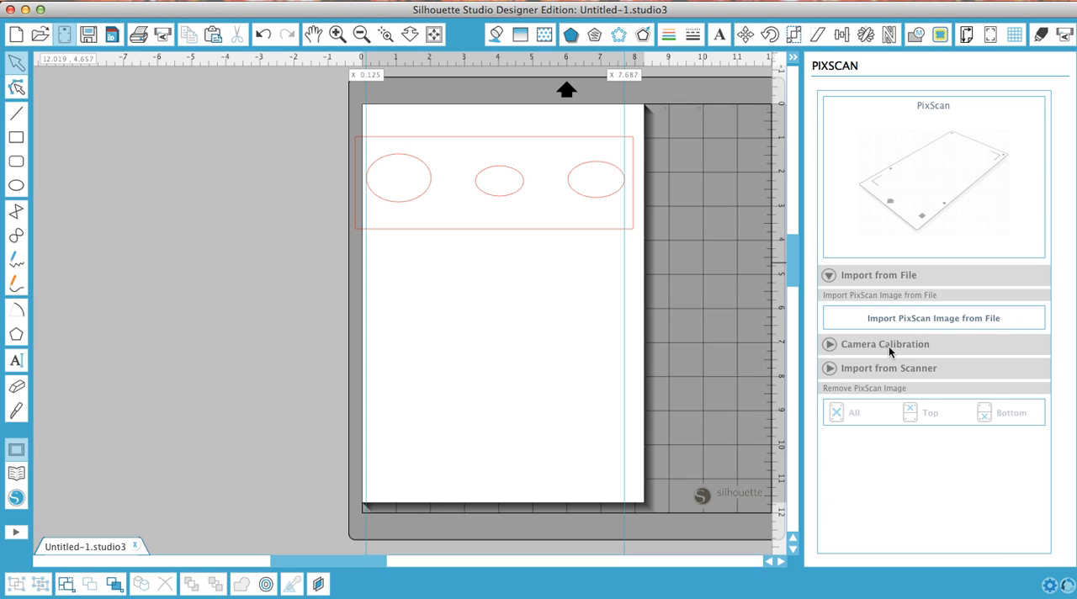
pyautogui.moveTo(856, 358)
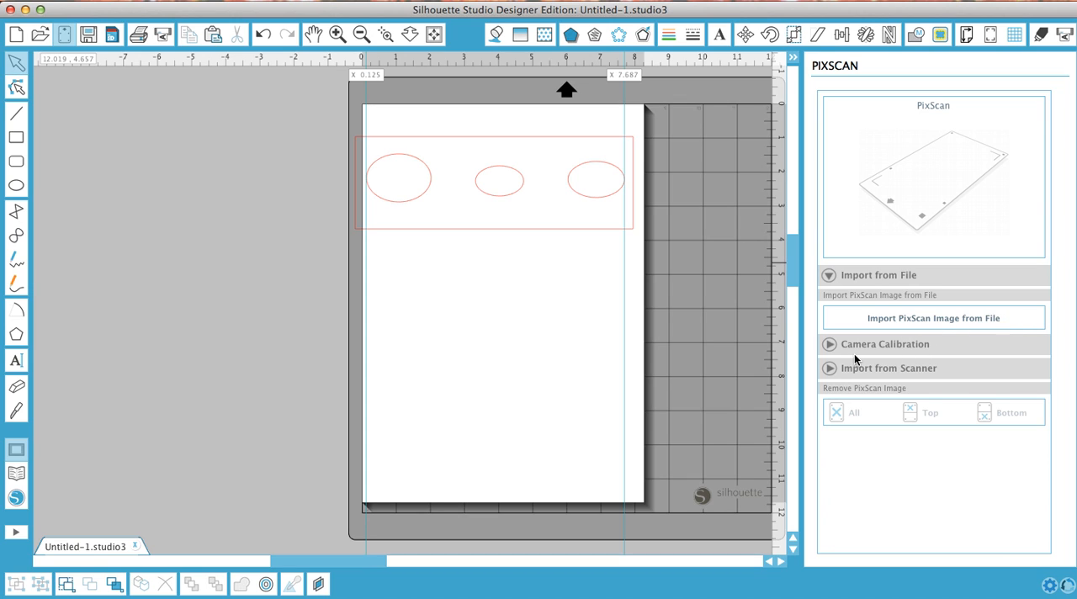
pyautogui.moveTo(925, 355)
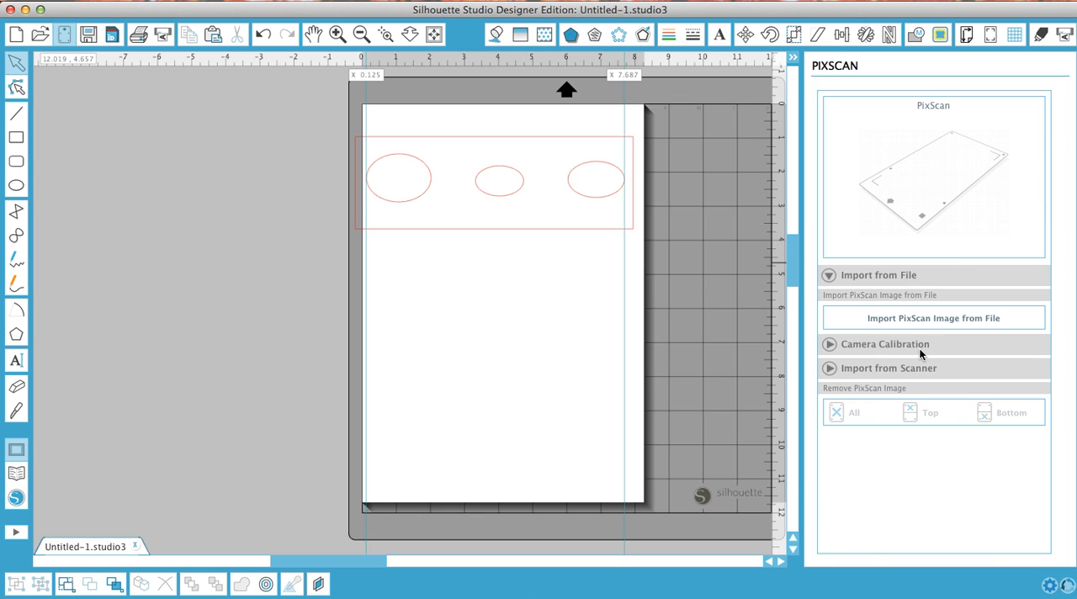
pyautogui.moveTo(921, 352)
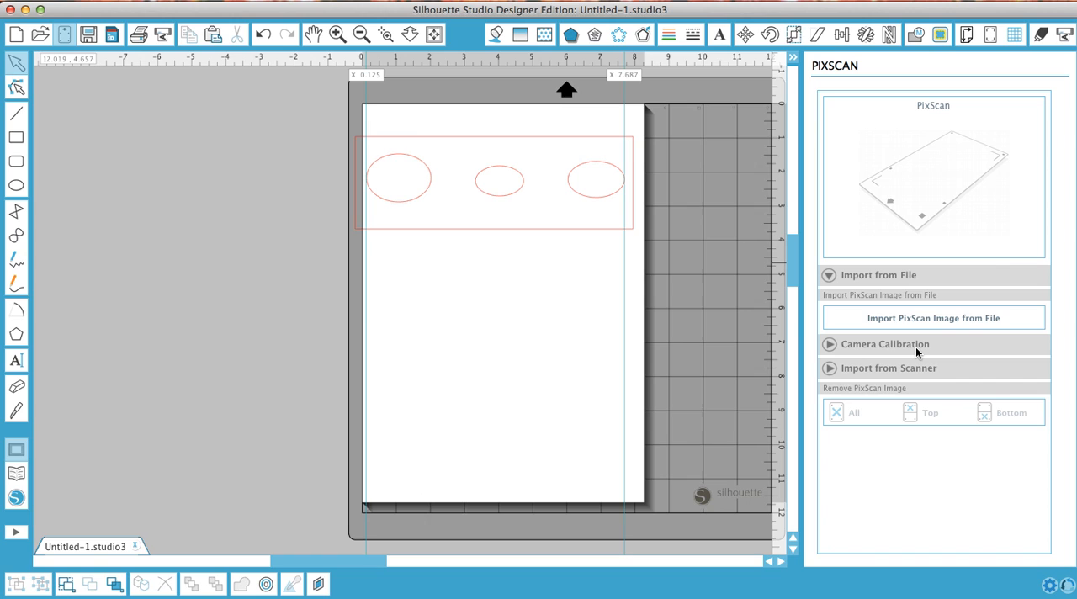
pyautogui.moveTo(836, 353)
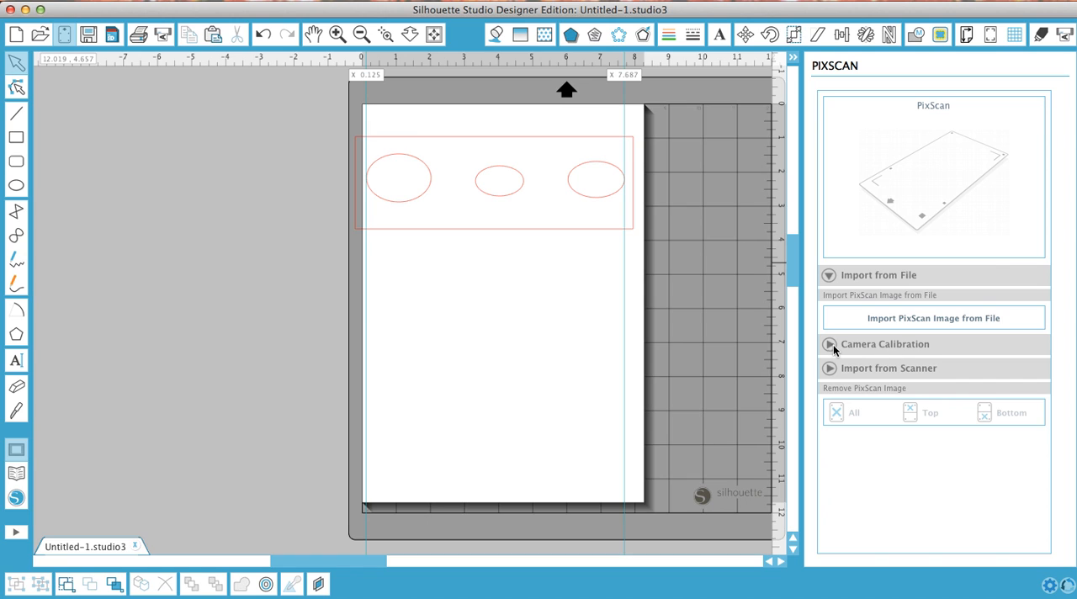
# - Expand Camera Calibration and show the Letter-size calibration test card
pyautogui.click(828, 345)
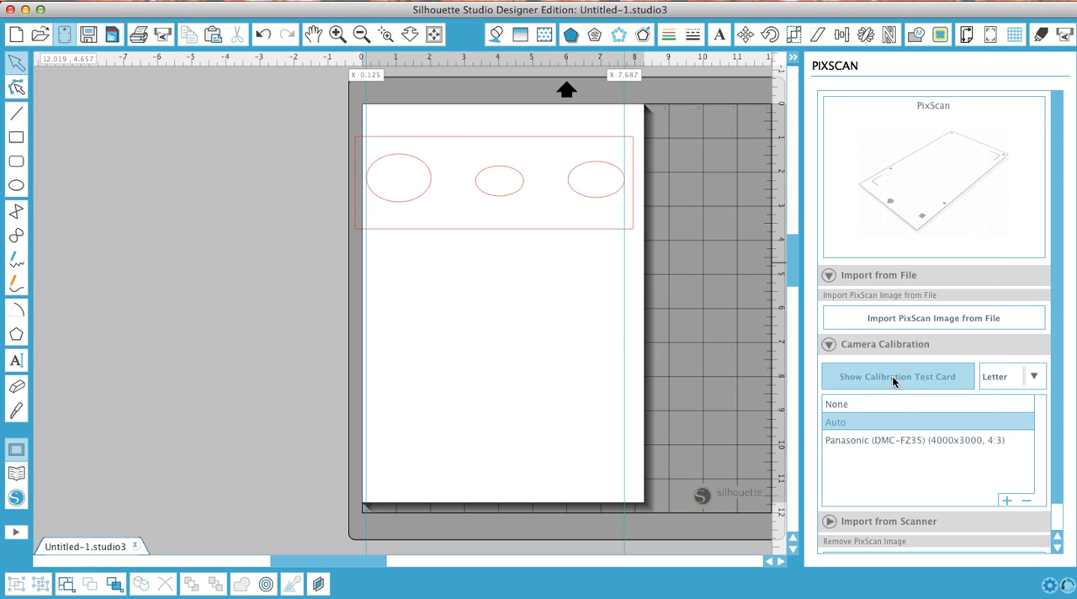
pyautogui.click(897, 376)
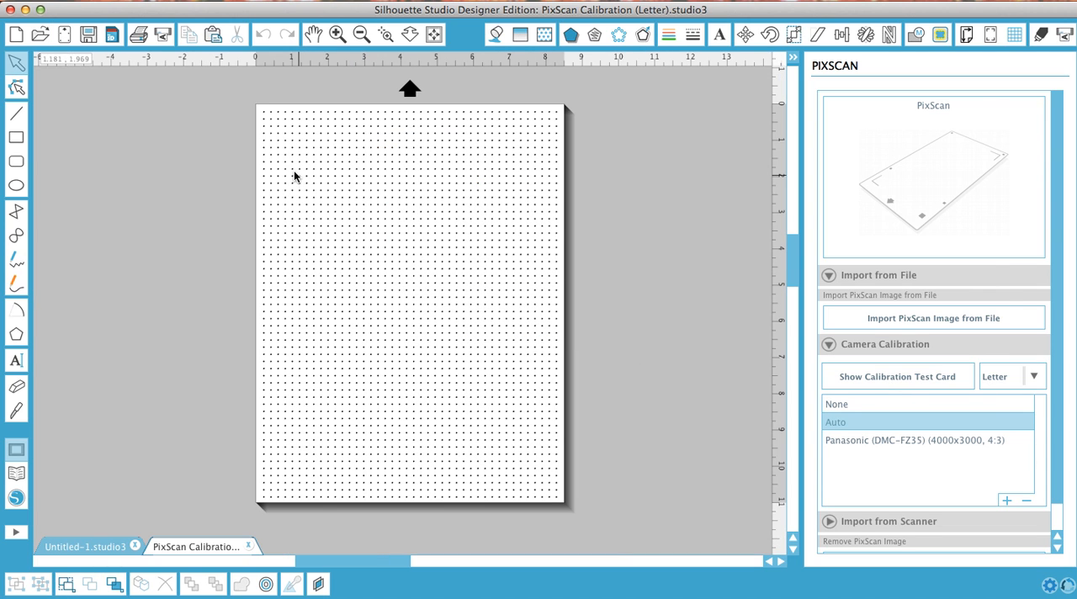
pyautogui.moveTo(578, 404)
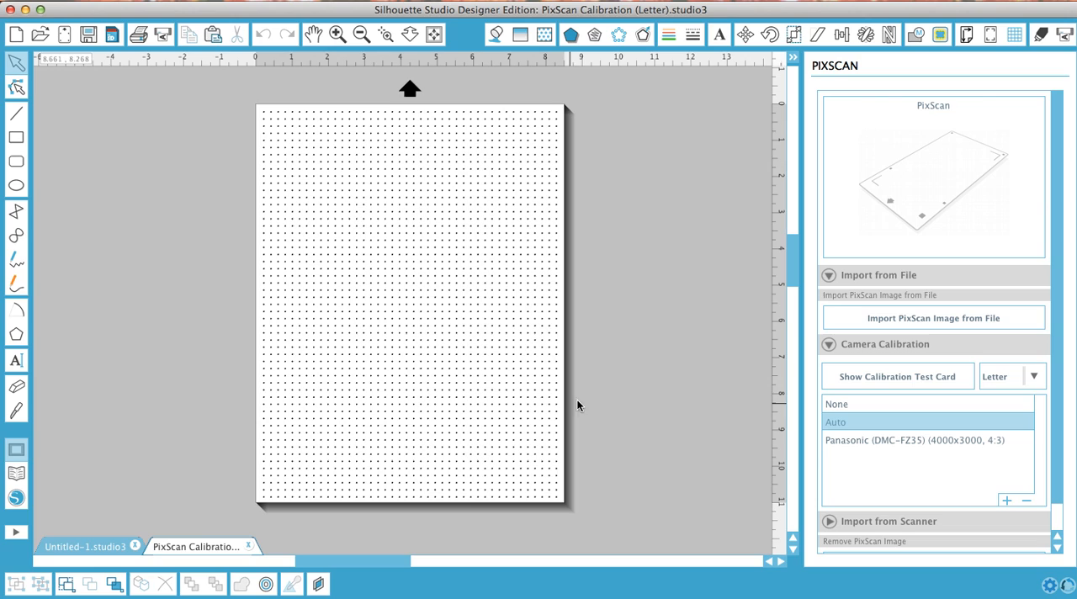
pyautogui.moveTo(155, 123)
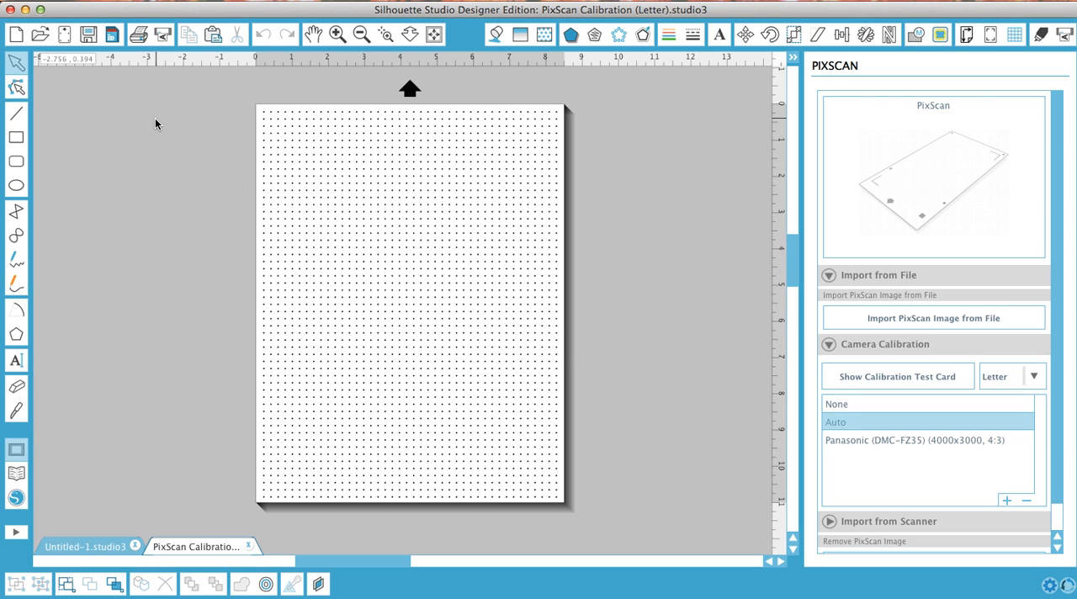
pyautogui.moveTo(138, 35)
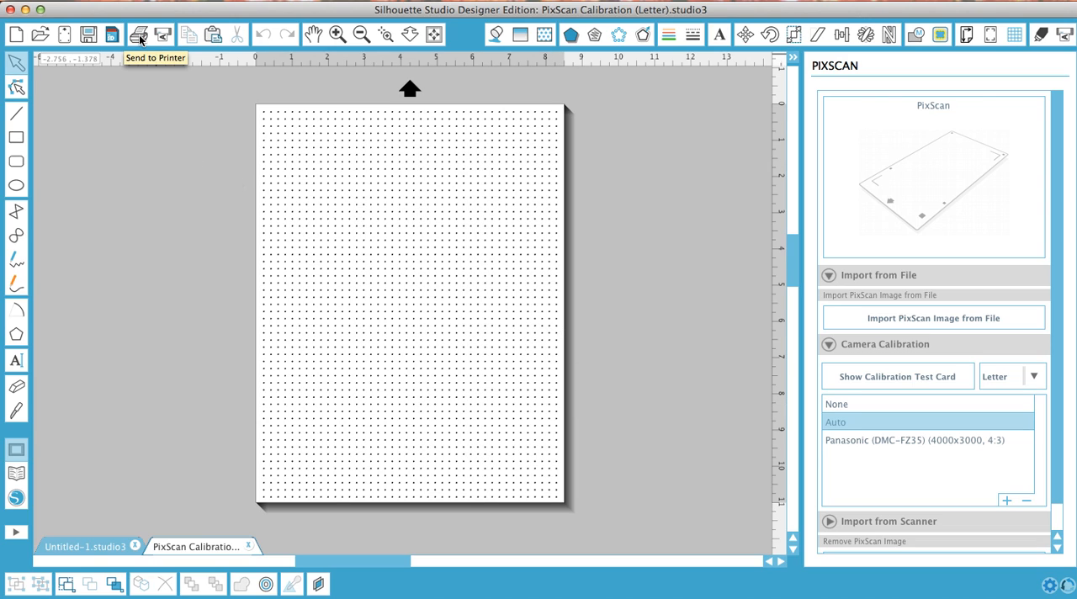
pyautogui.moveTo(141, 84)
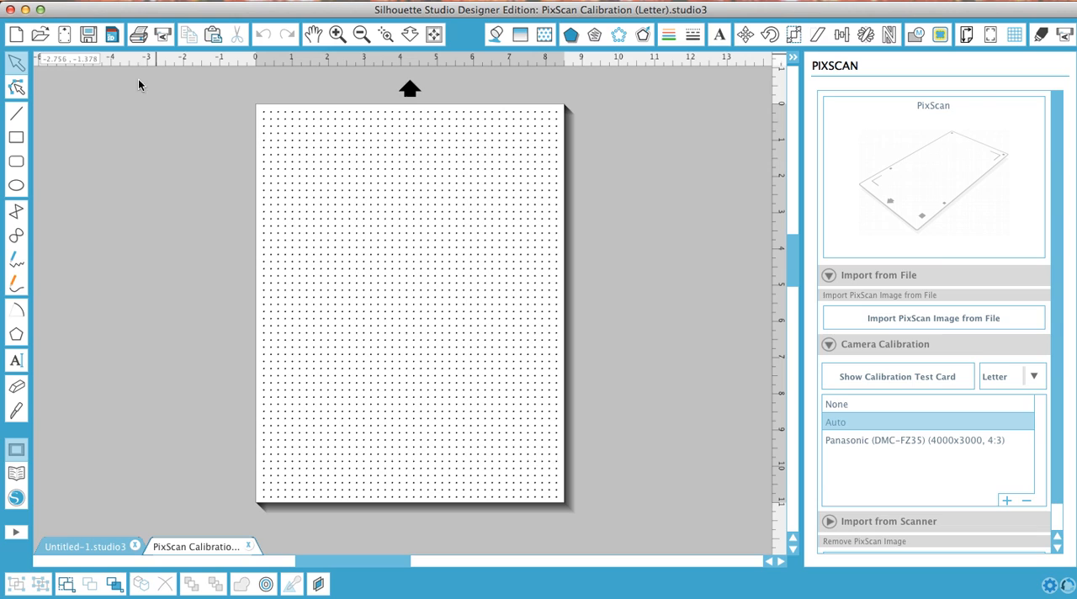
pyautogui.moveTo(170, 197)
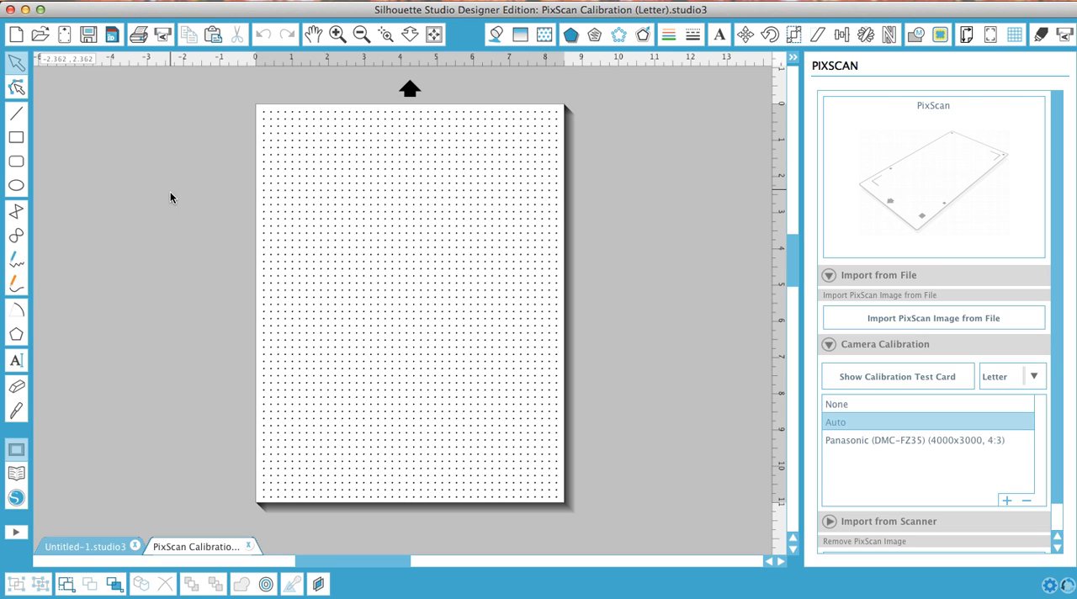
pyautogui.moveTo(389, 276)
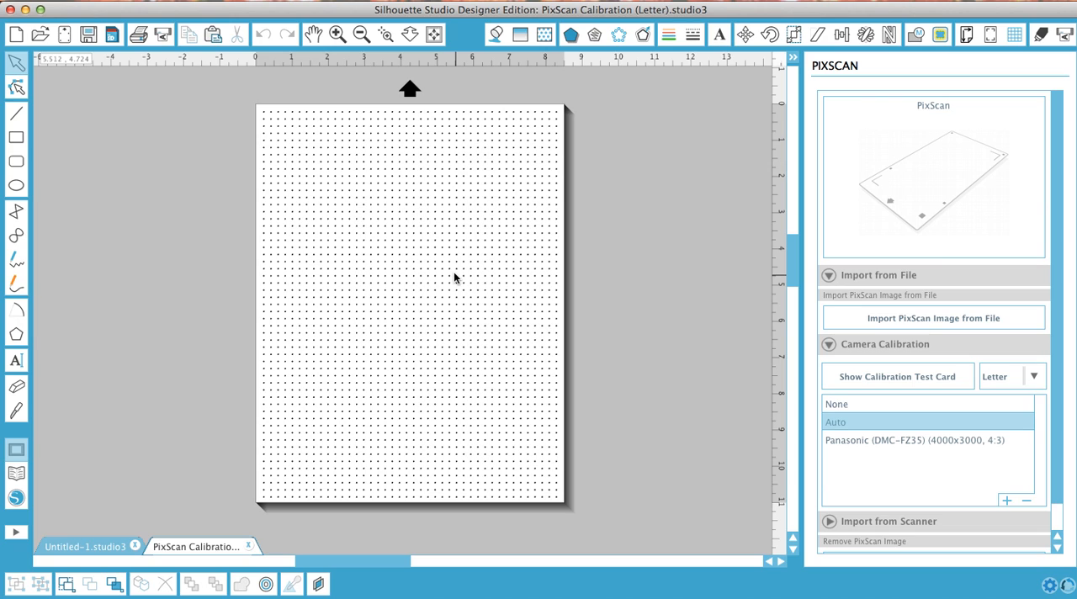
pyautogui.moveTo(600, 293)
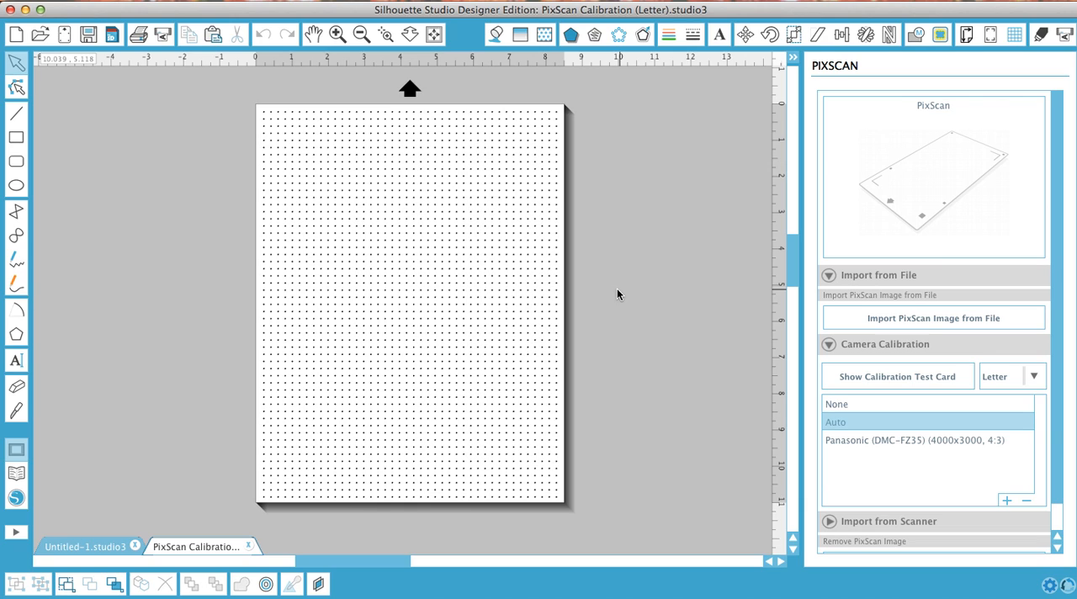
pyautogui.moveTo(635, 295)
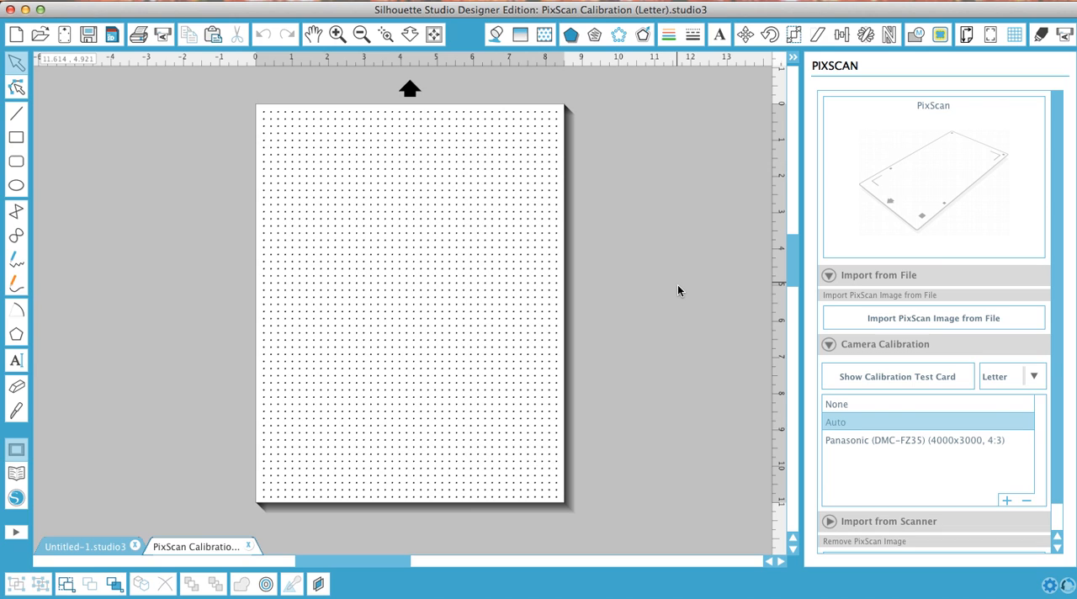
pyautogui.moveTo(694, 290)
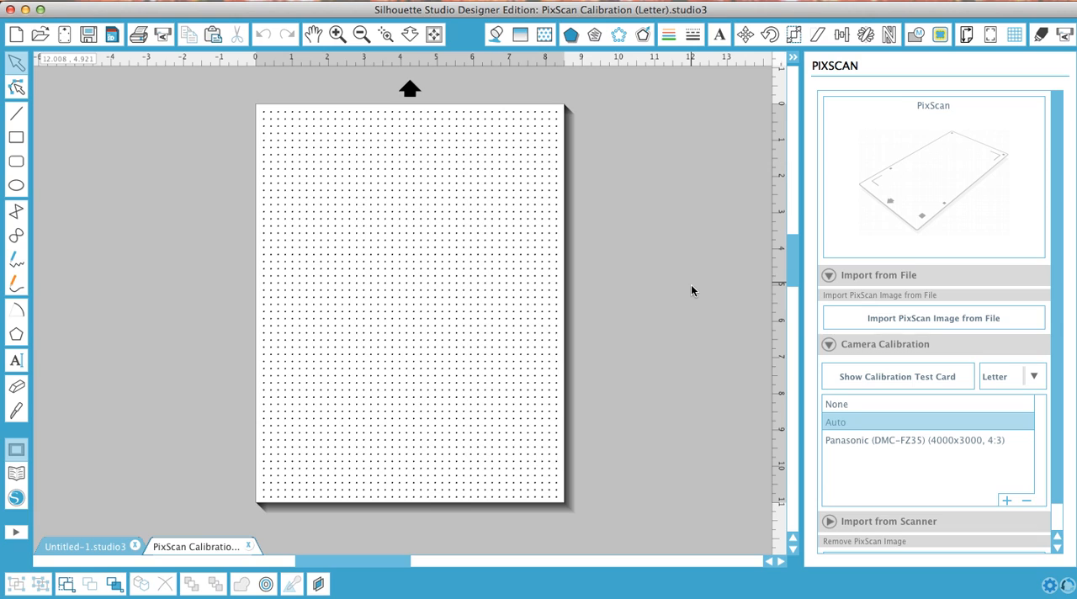
pyautogui.moveTo(552, 261)
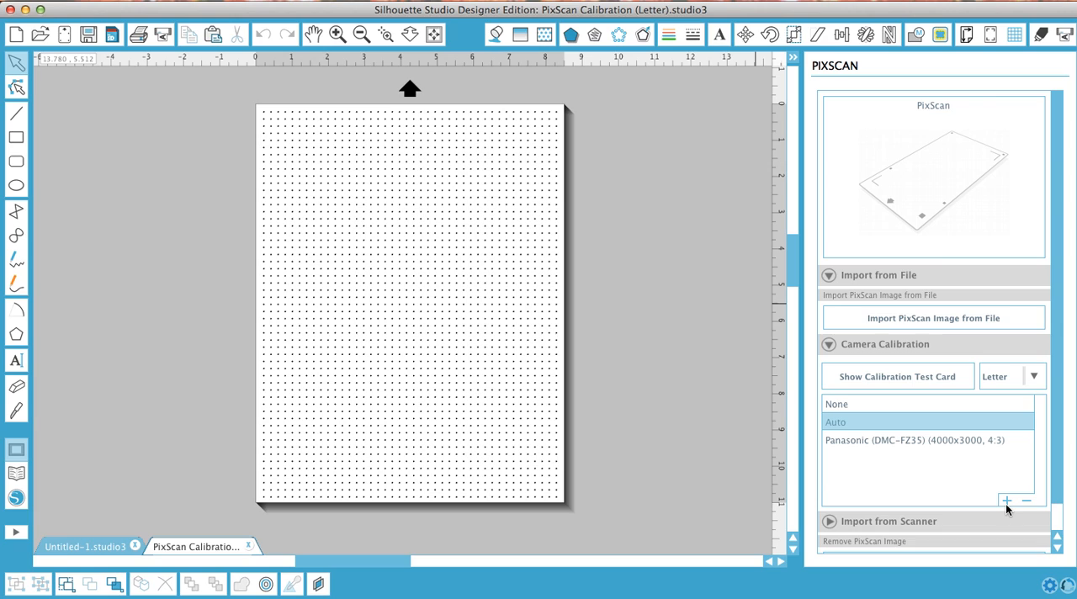
pyautogui.moveTo(885, 328)
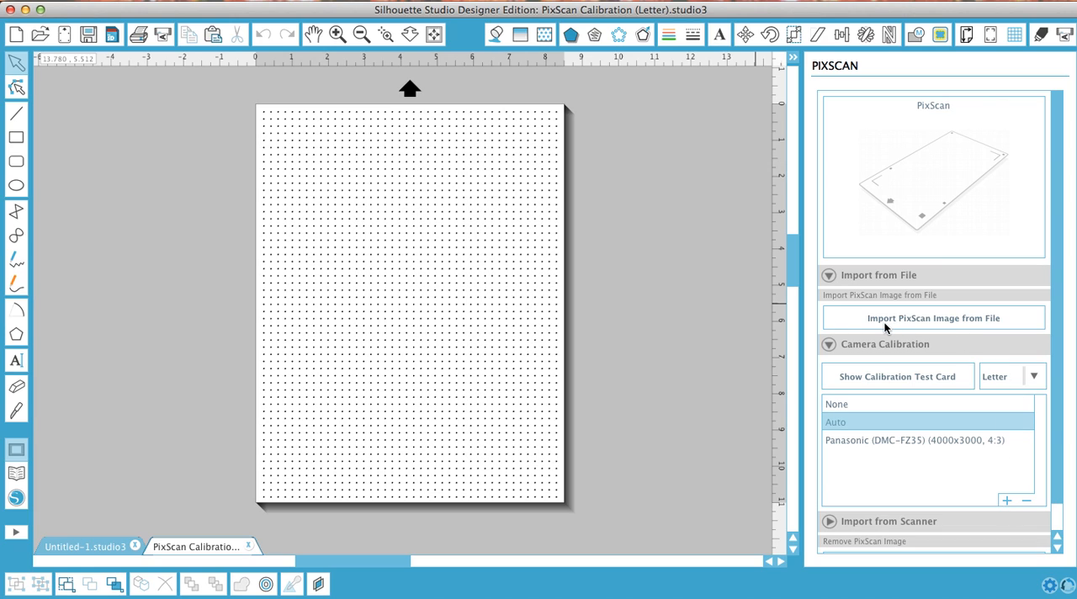
pyautogui.moveTo(990, 326)
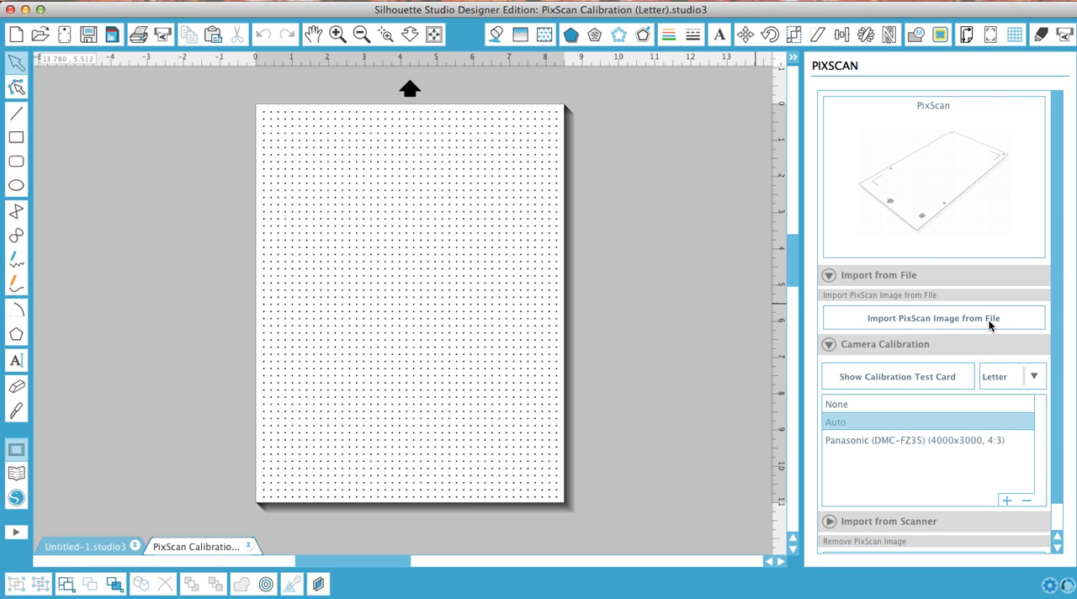
pyautogui.moveTo(651, 327)
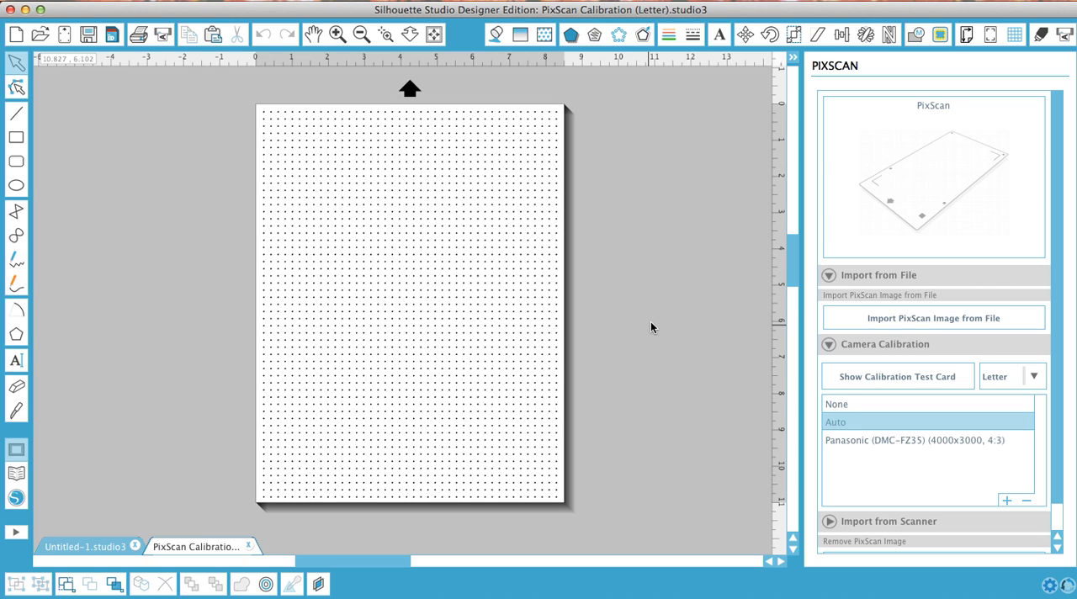
pyautogui.moveTo(666, 274)
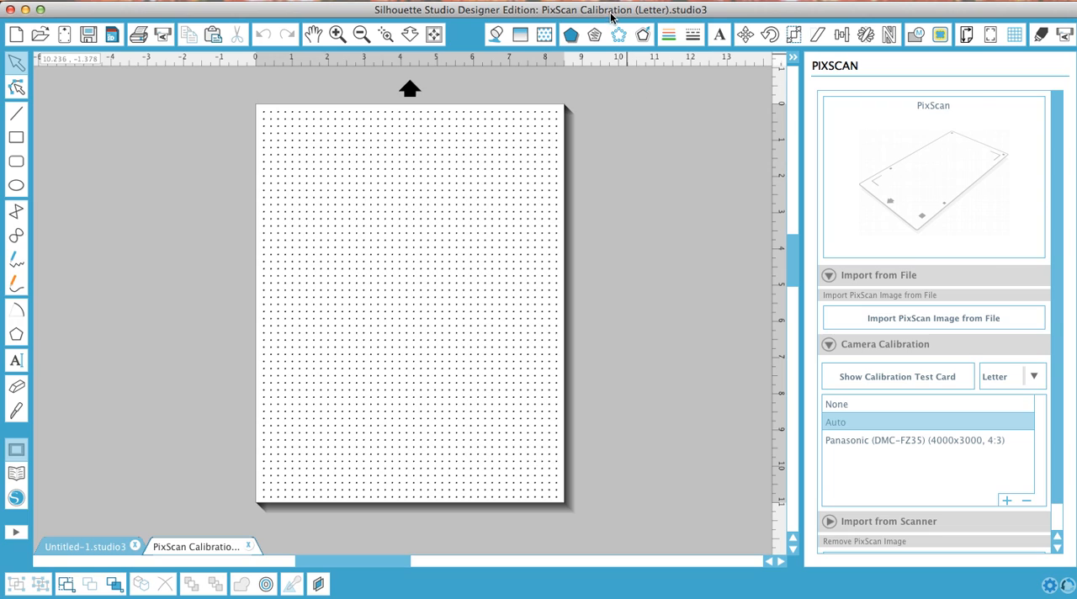
pyautogui.moveTo(623, 9)
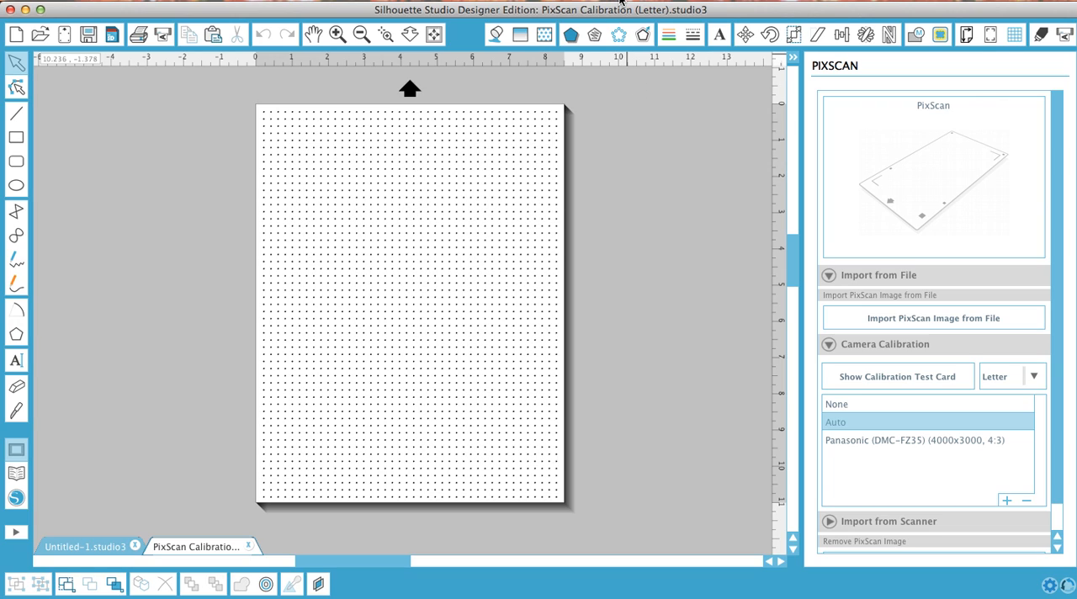